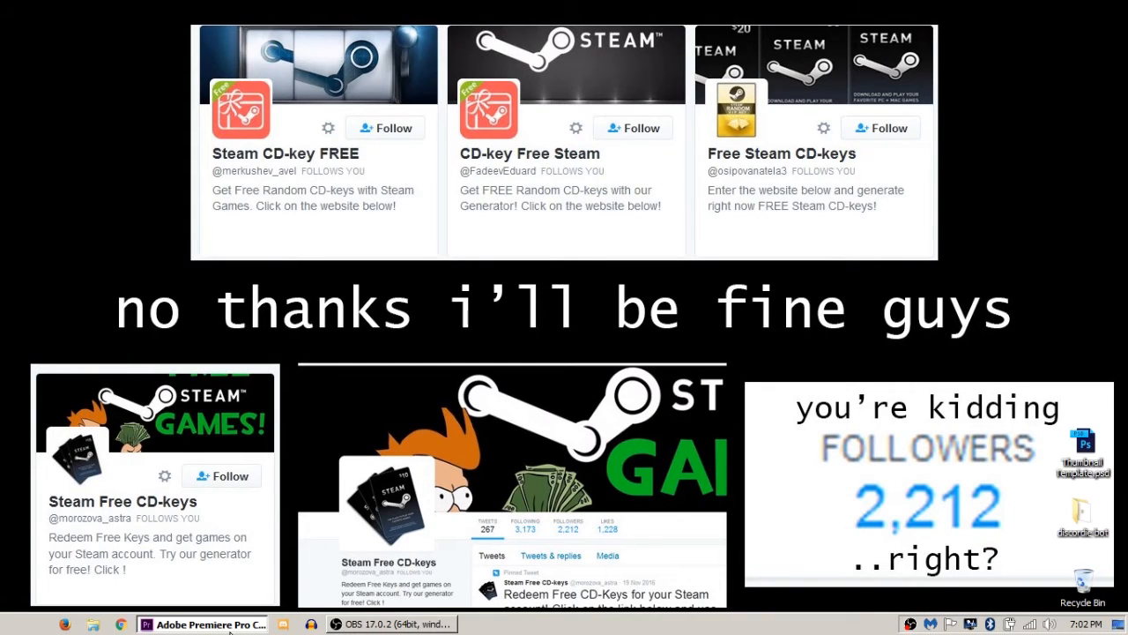
Enter the discordie bot folder and bring up the Open with choices for bot.js
click(208, 624)
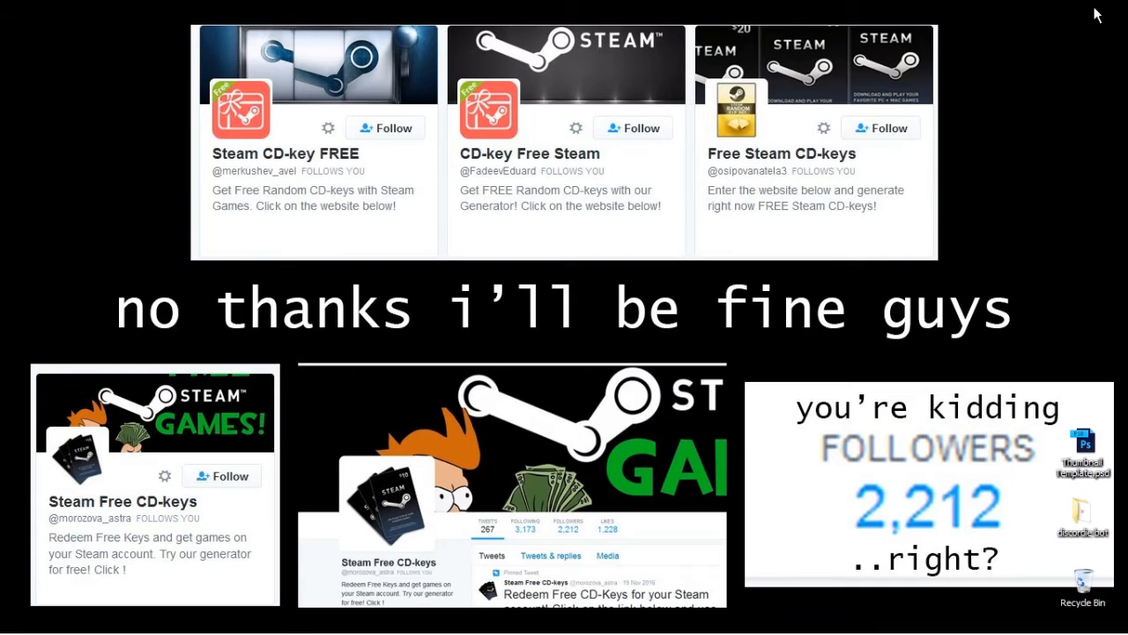
mouse_move(1082, 520)
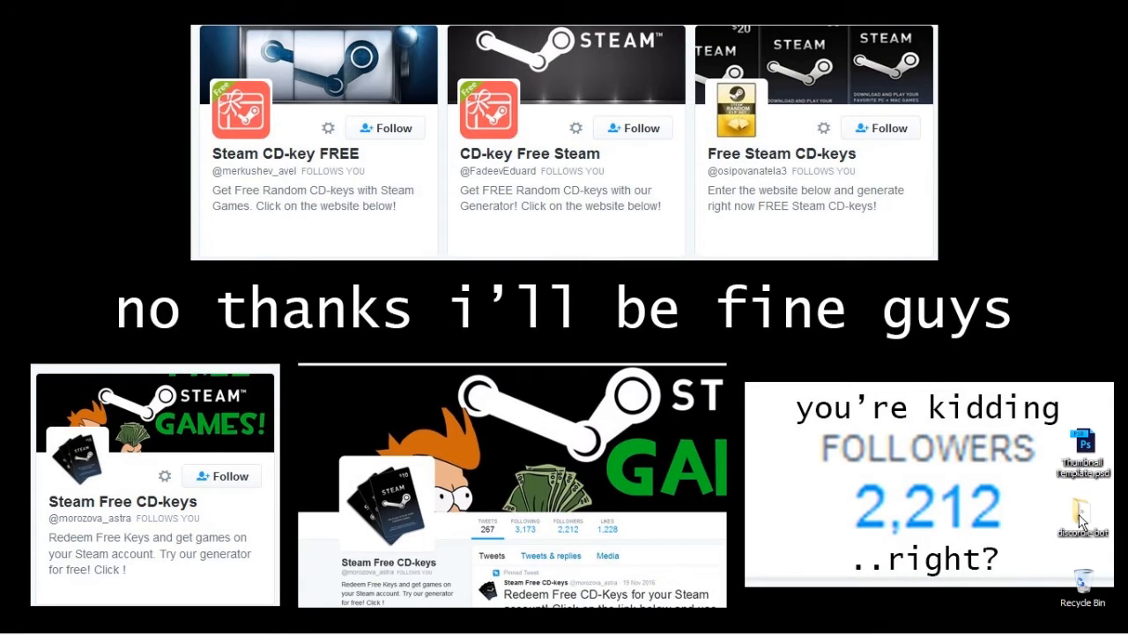
double_click(1083, 519)
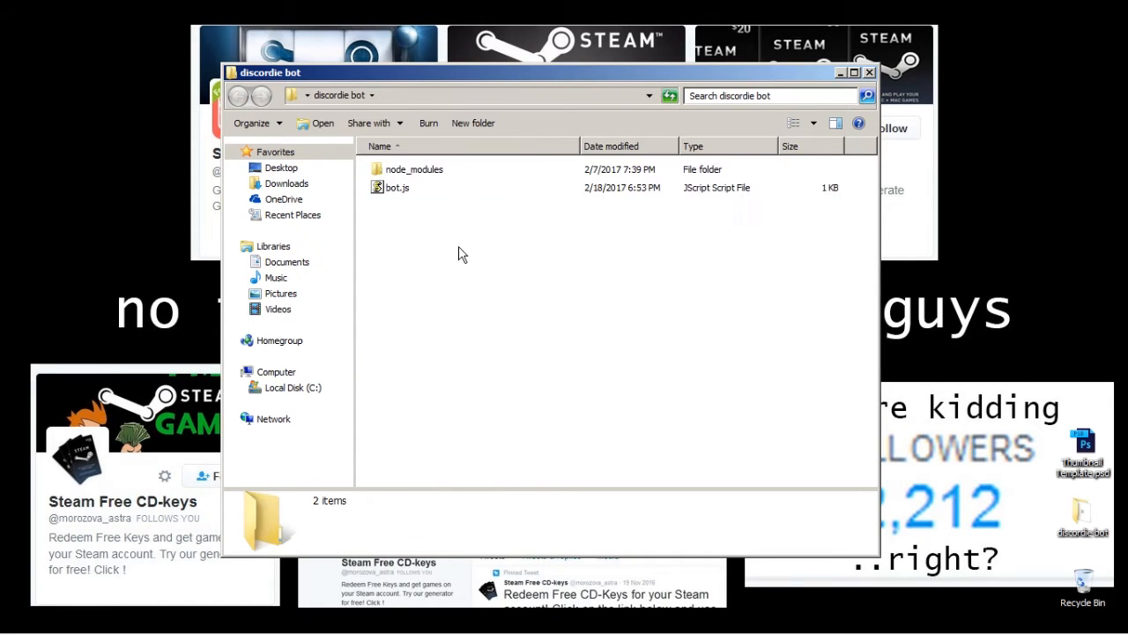
click(396, 187)
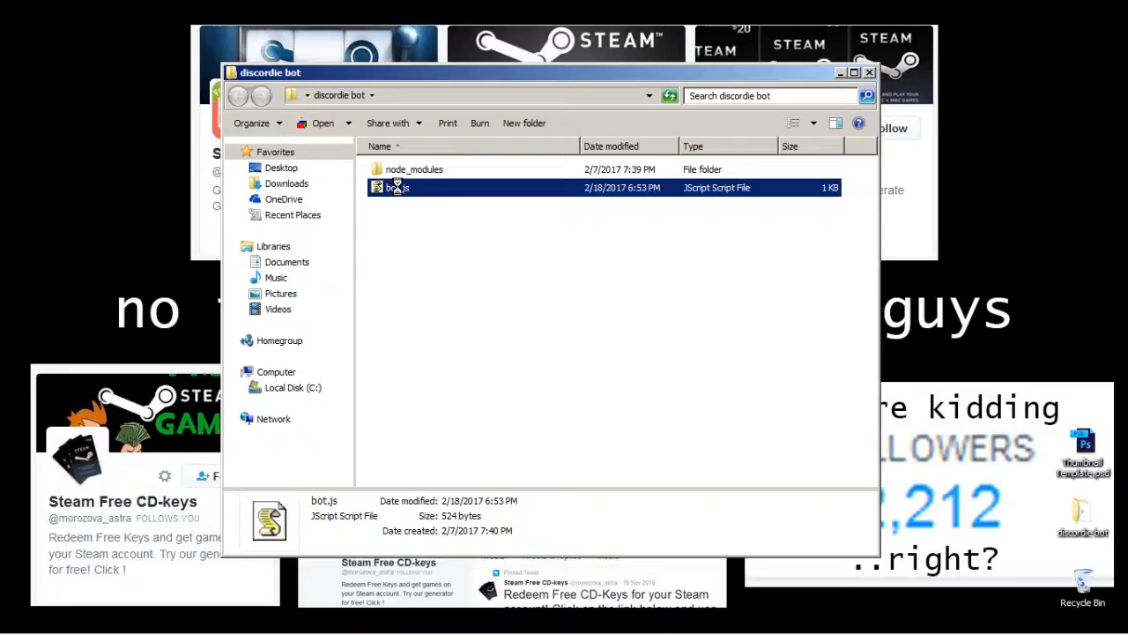
right_click(397, 187)
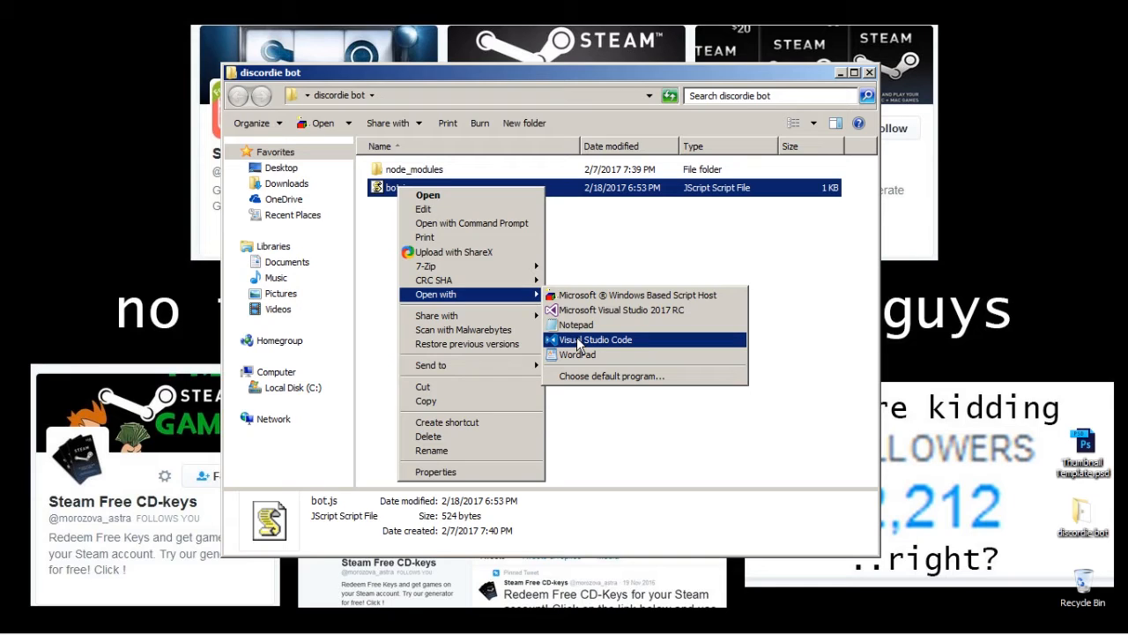
mouse_move(610, 424)
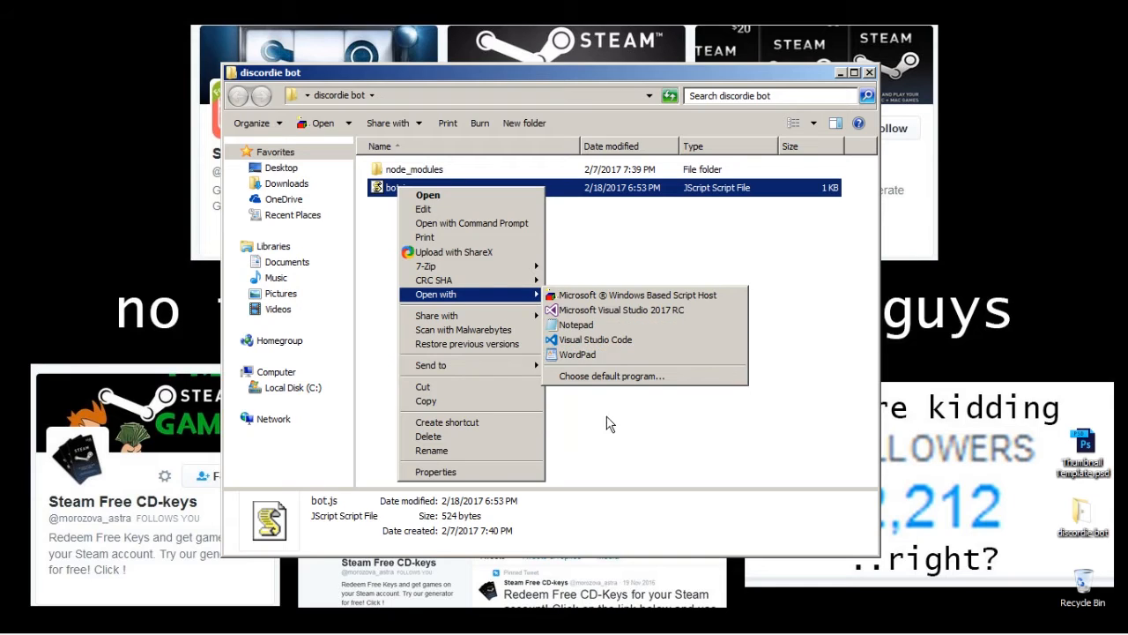
Open bot.js in VS Code and write var Discordie = require("discordie"); as its first line
click(596, 338)
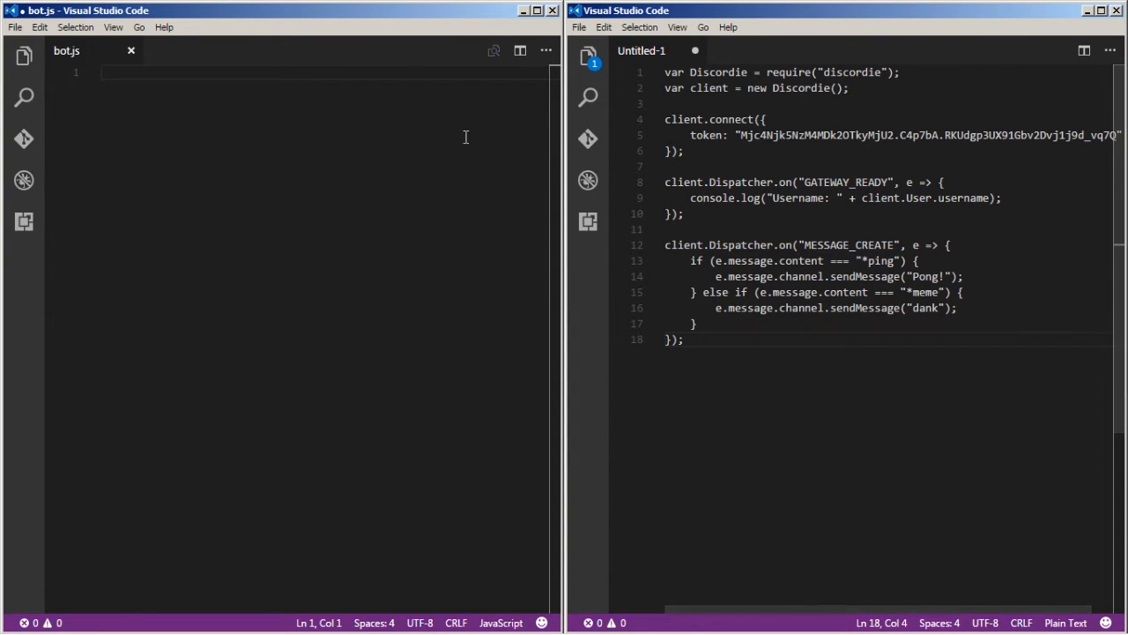
mouse_move(371, 149)
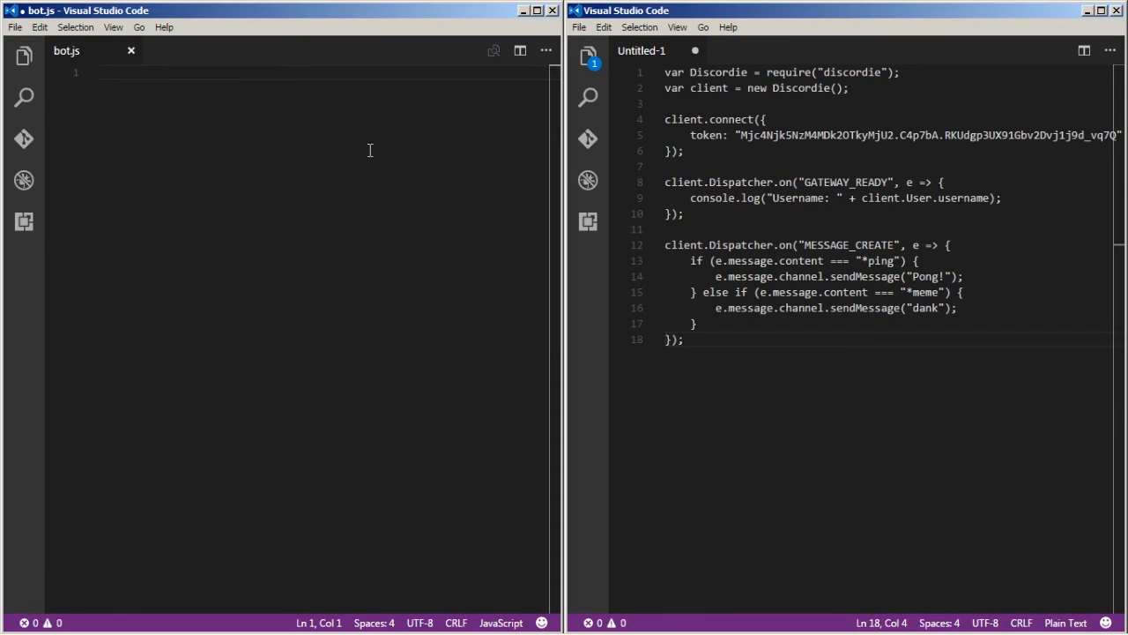
click(102, 72)
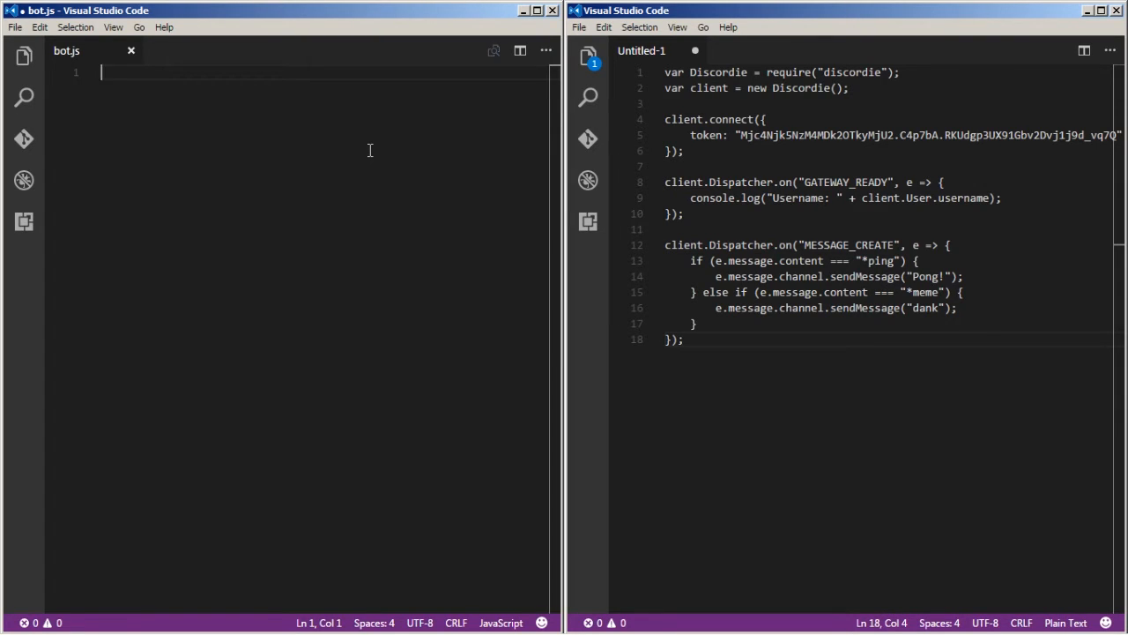
text(v)
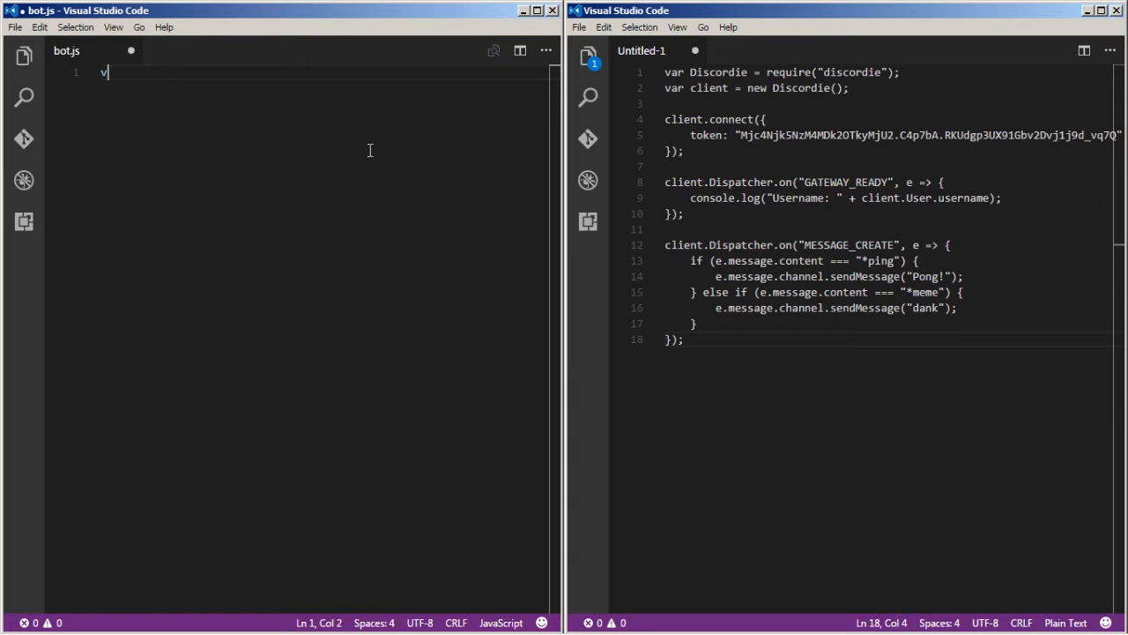
text(ar Dis)
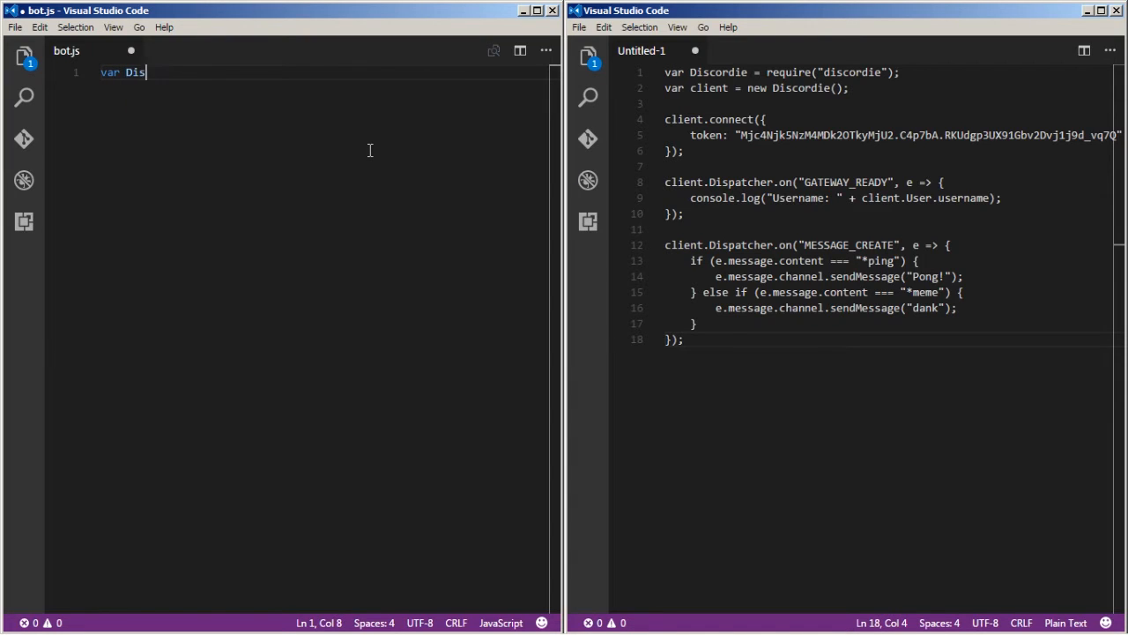
text(cordie)
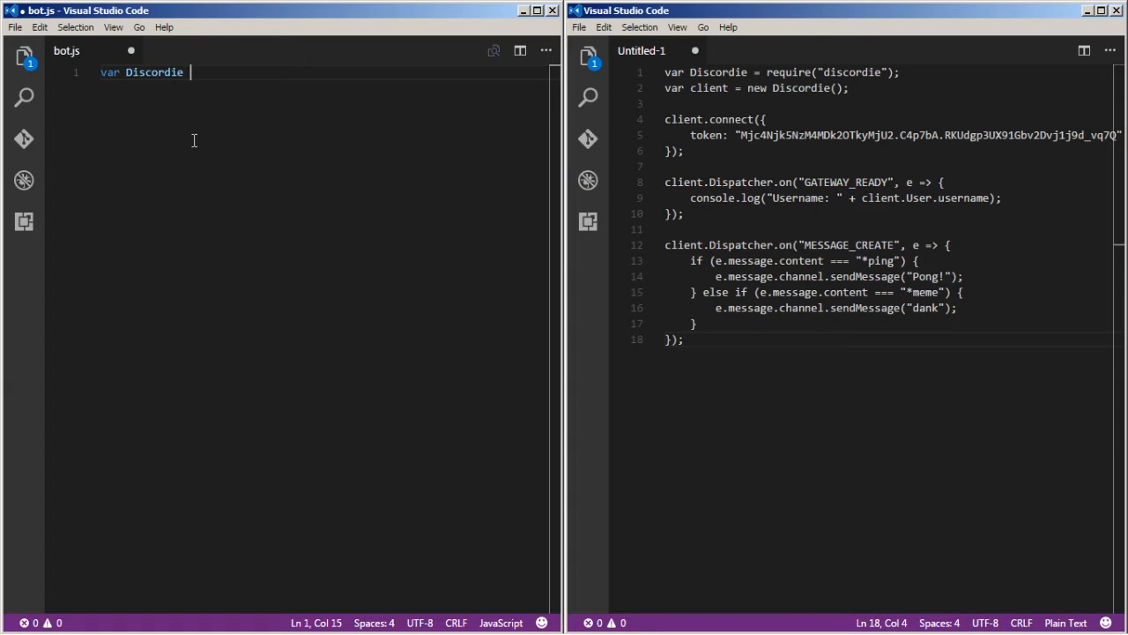
text(= require();)
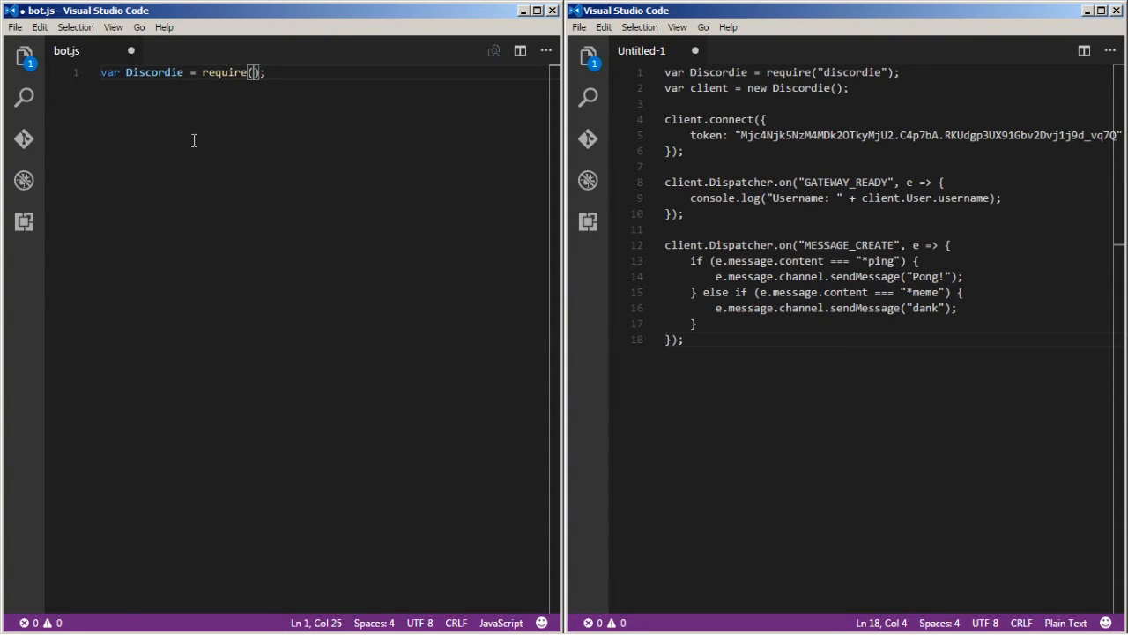
text(")
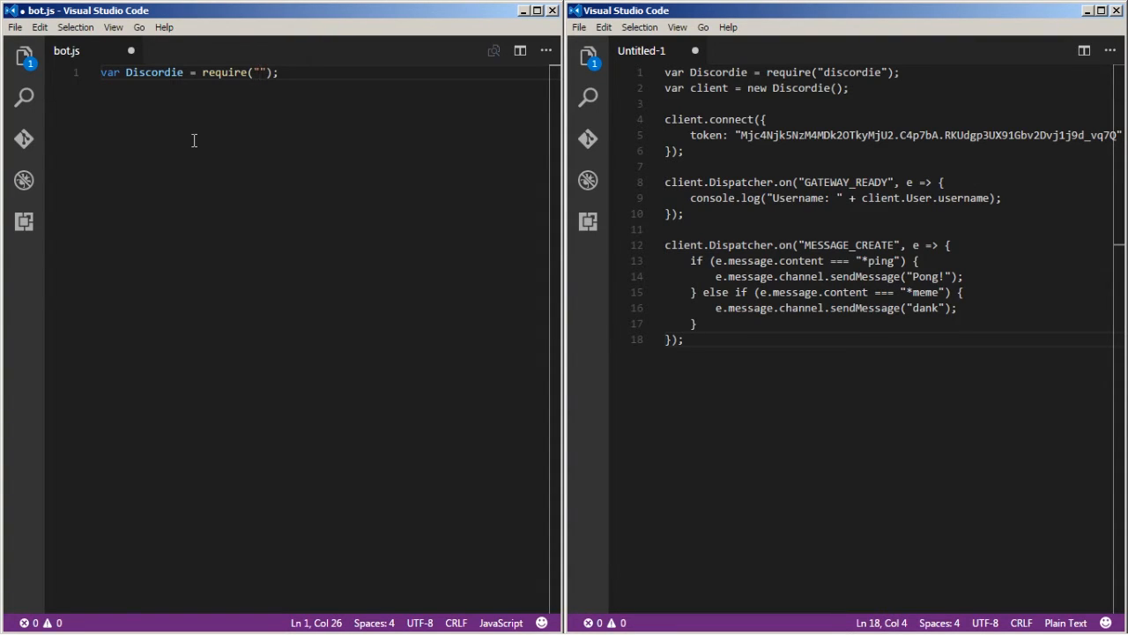
text(discordie)
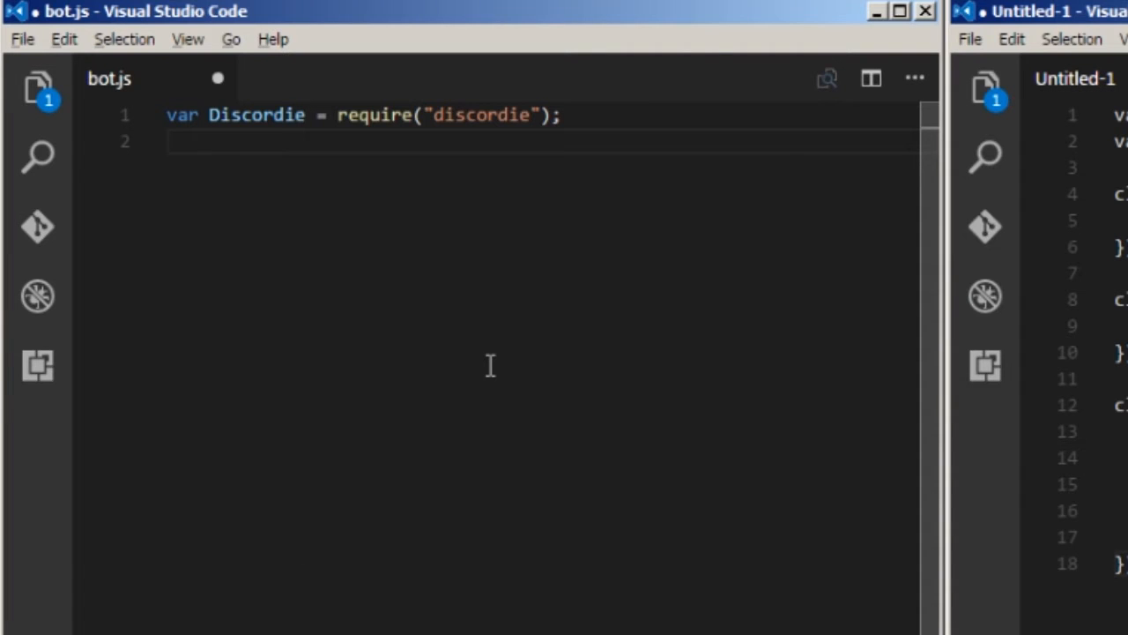
Add var client = new Discordie(); to create the client
text(var cli)
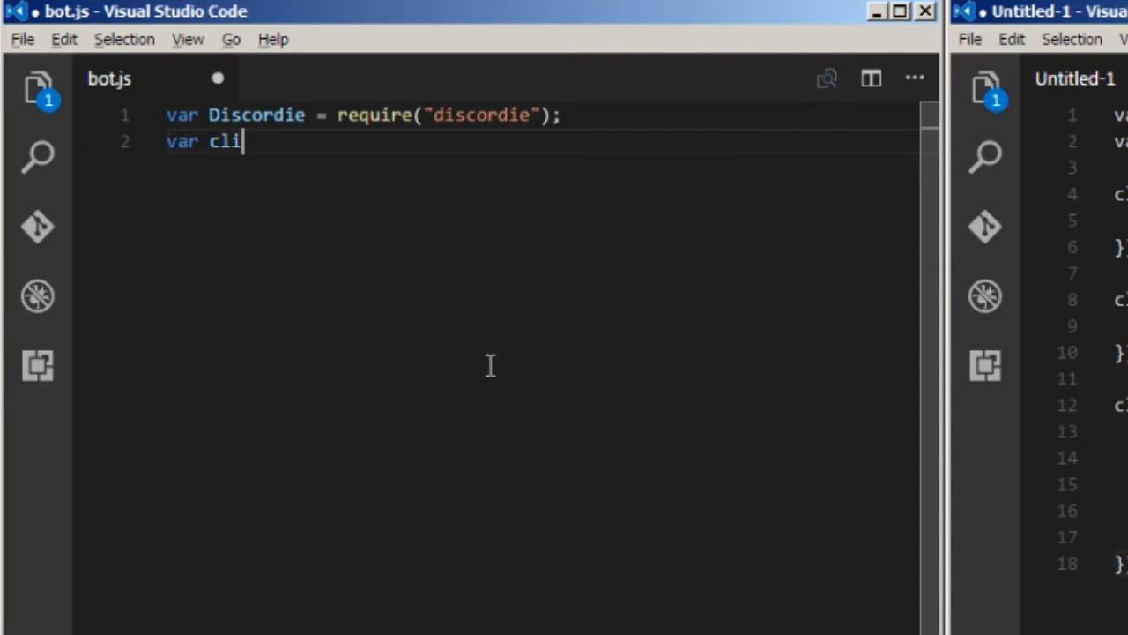
text(ent =)
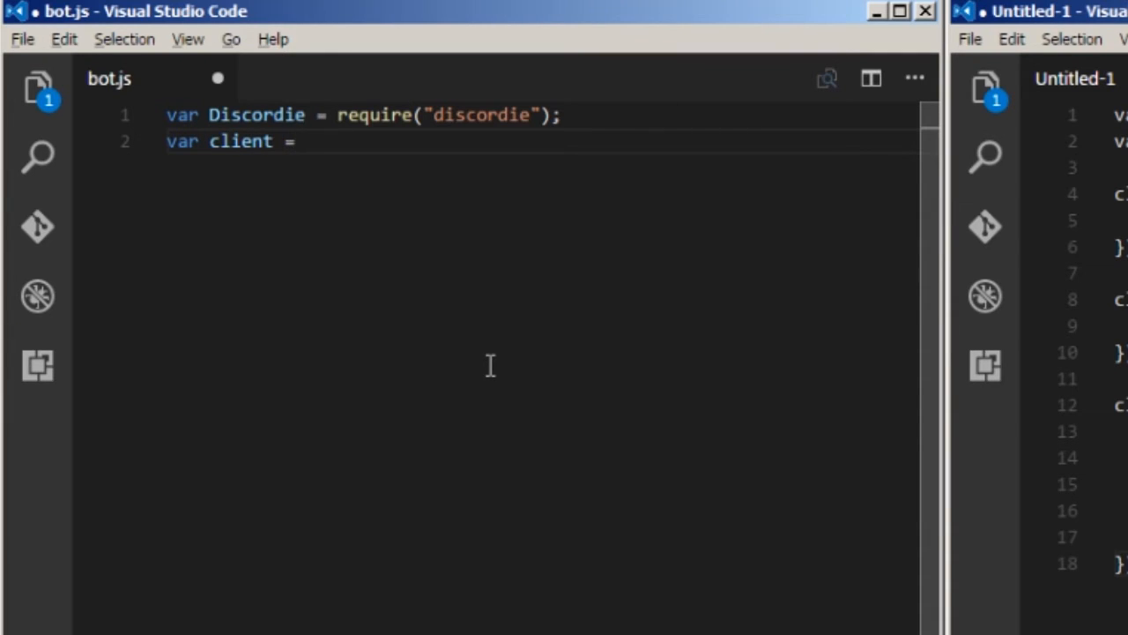
text(new Dio)
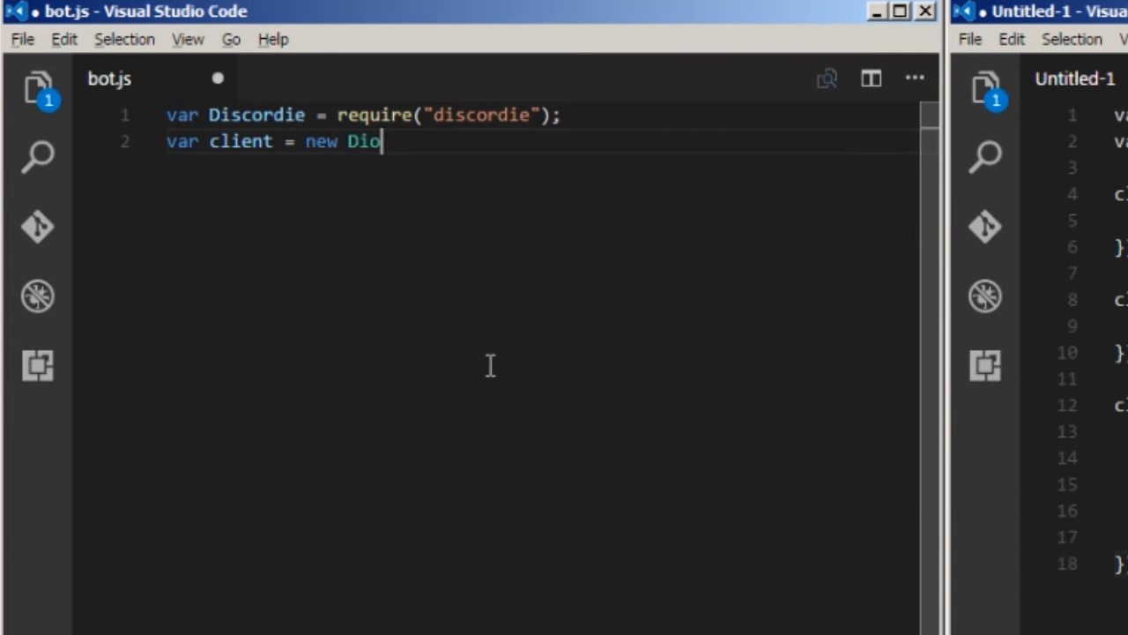
text(scordie();)
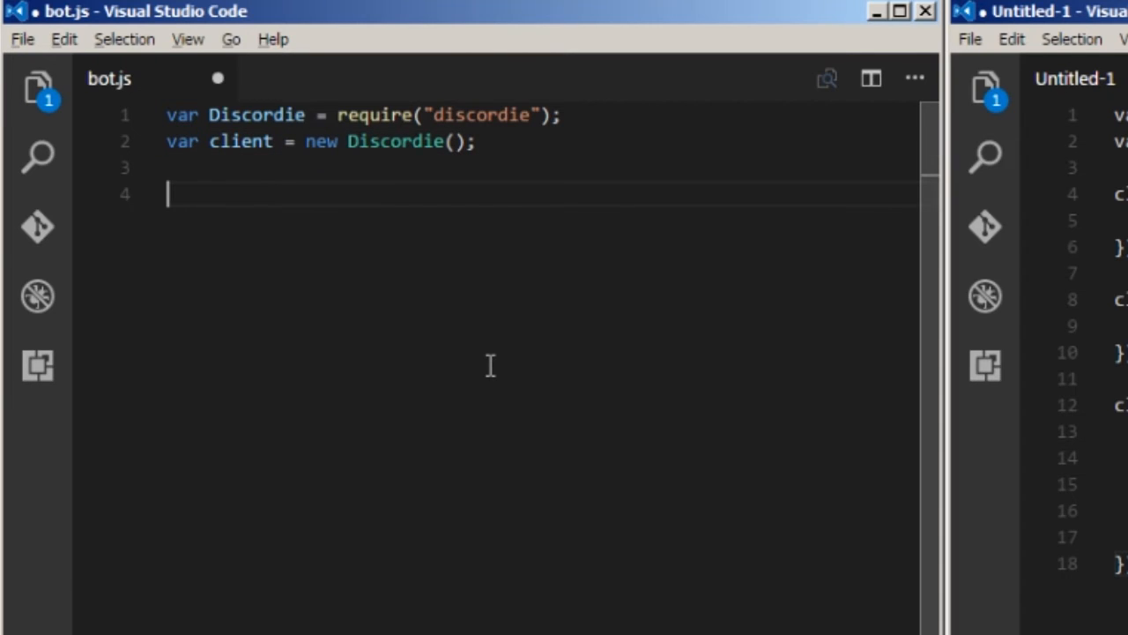
Write client.connect({ token: "" }); with the empty token string on its own line
text(client.)
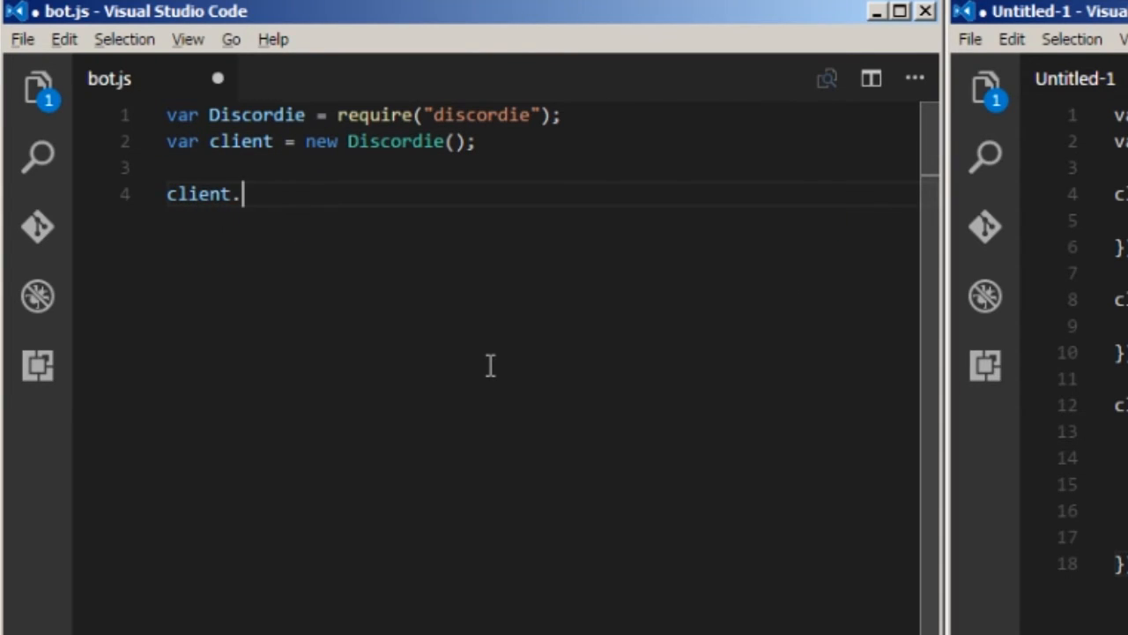
text(connect())
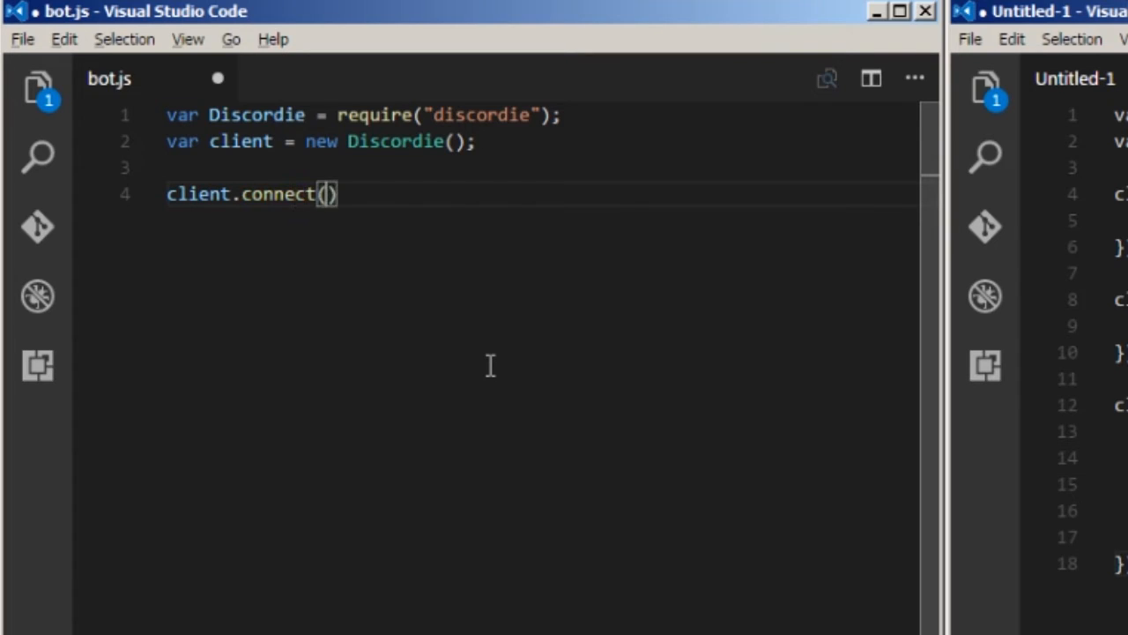
text({})
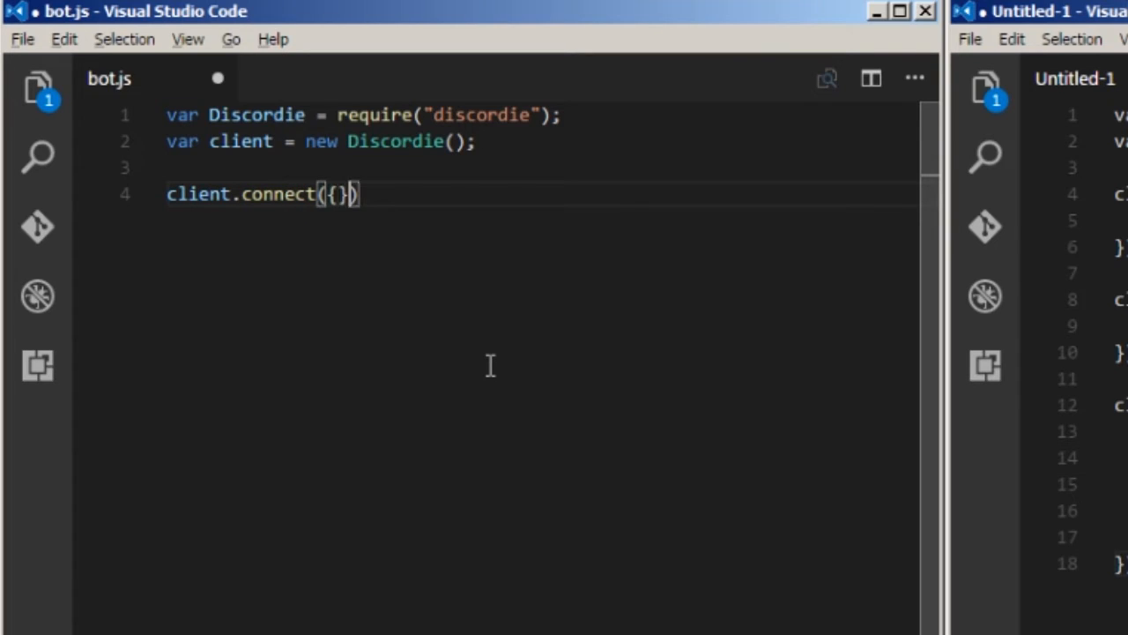
key(Enter)
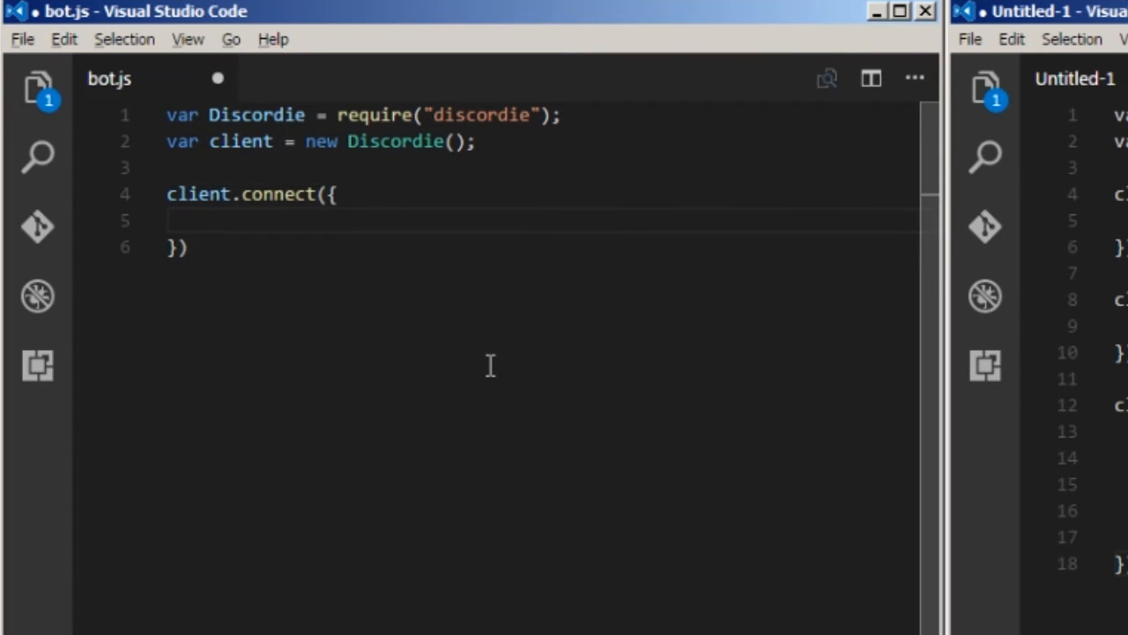
text(;)
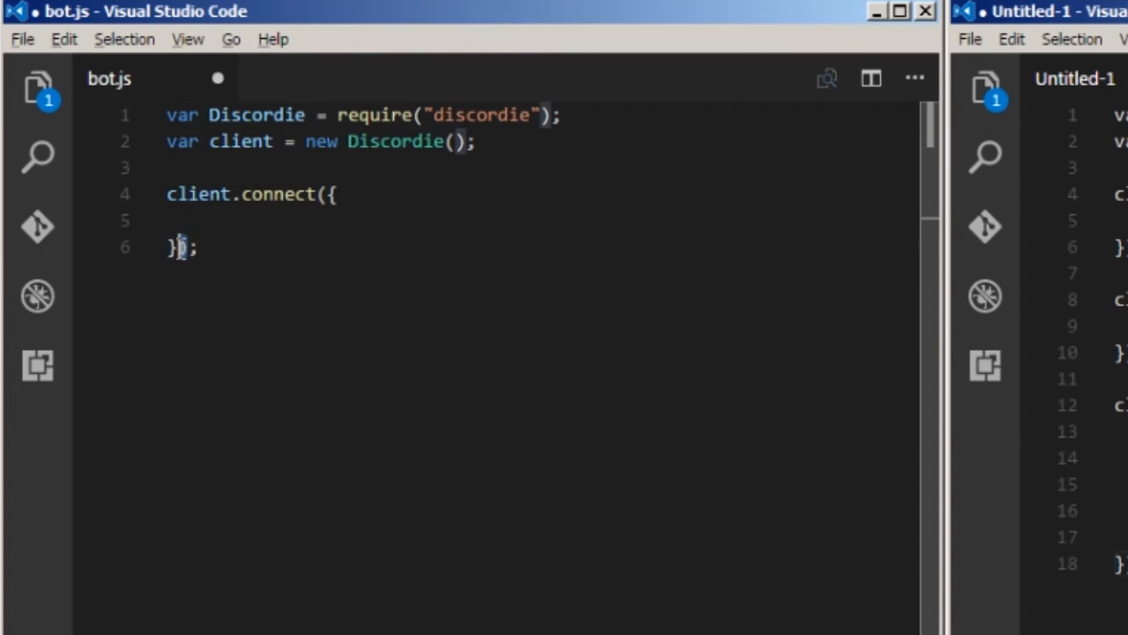
click(185, 221)
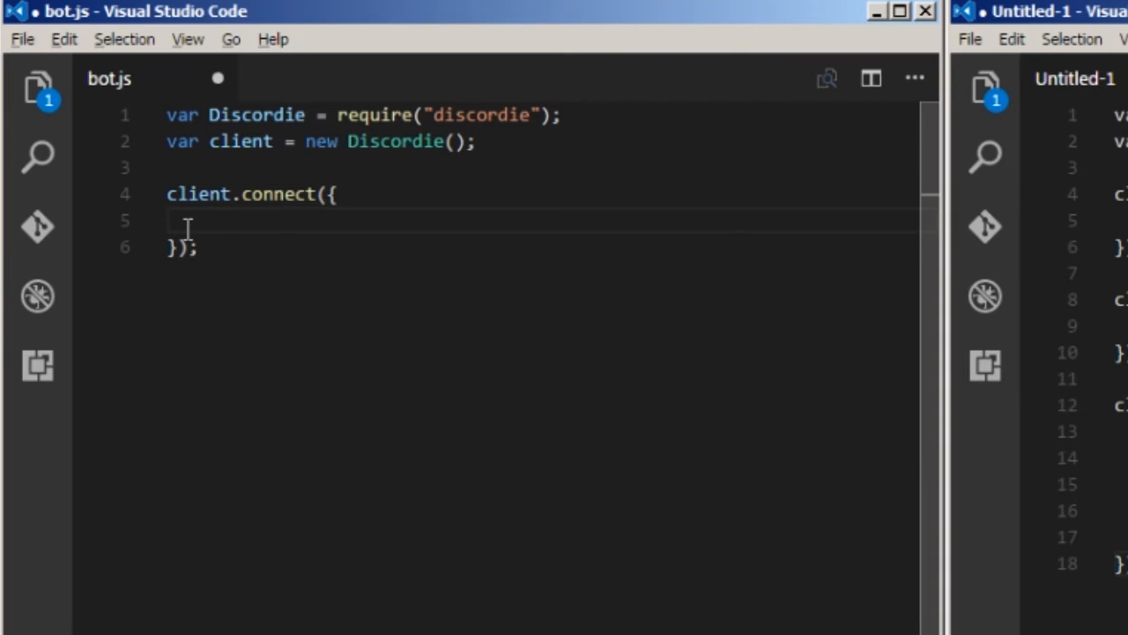
text(token)
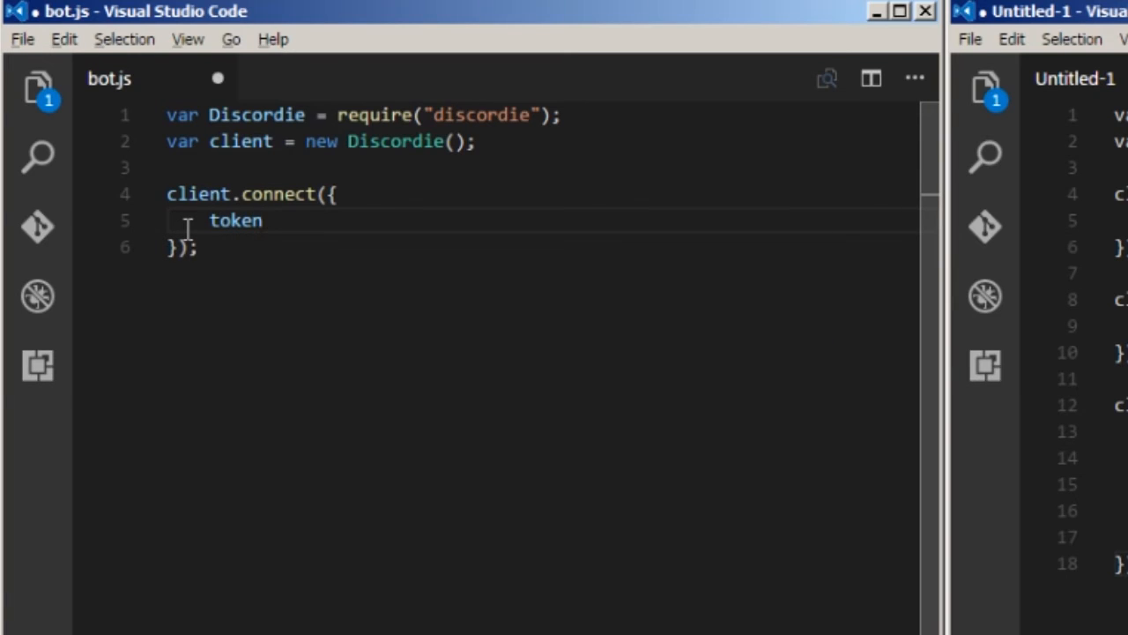
text(:)
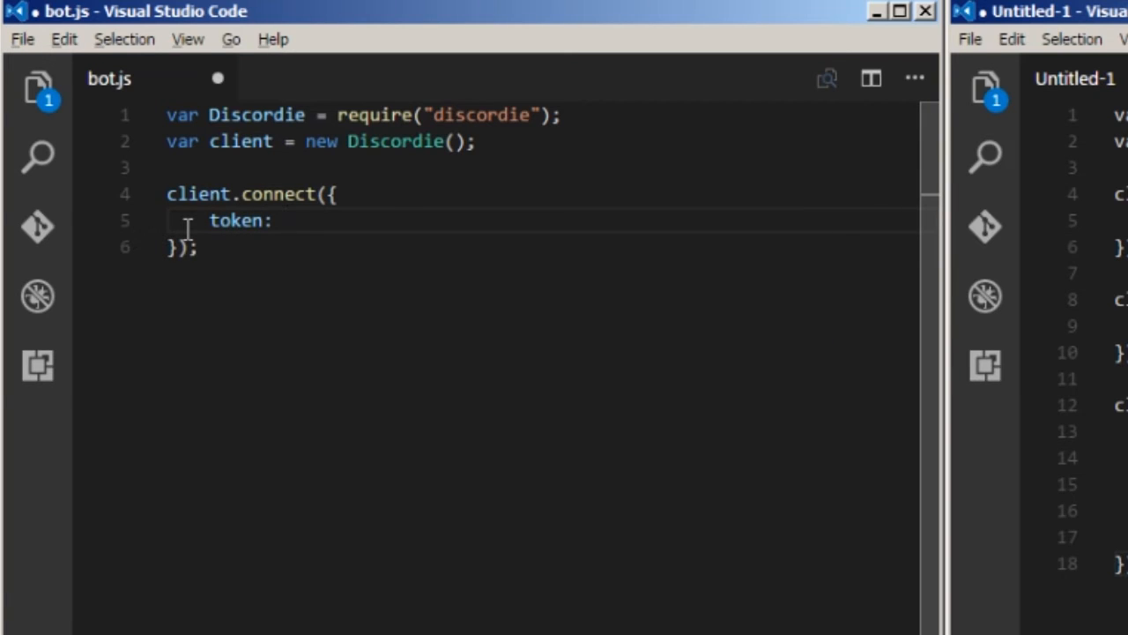
text("")
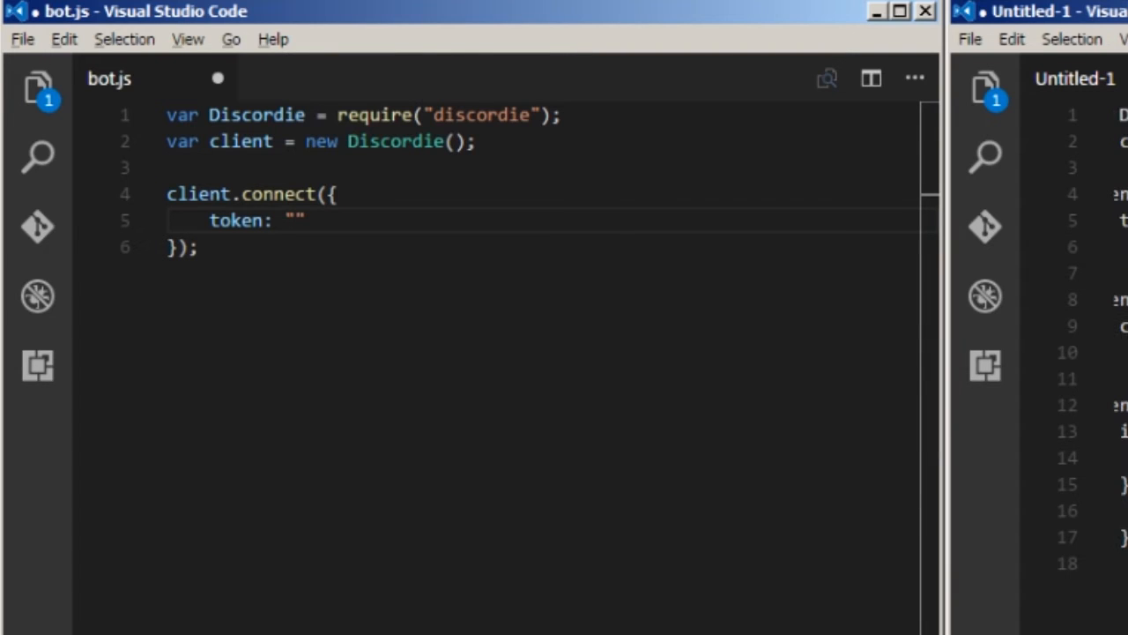
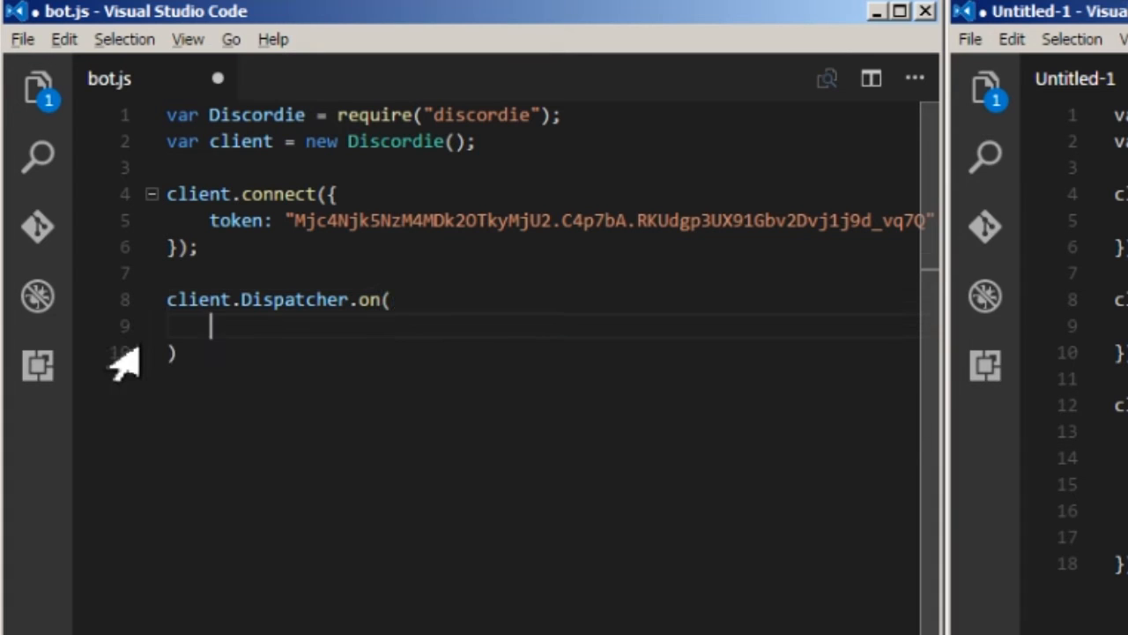
Fill in the bot token string and start a client.Dispatcher.on( call below connect
click(384, 300)
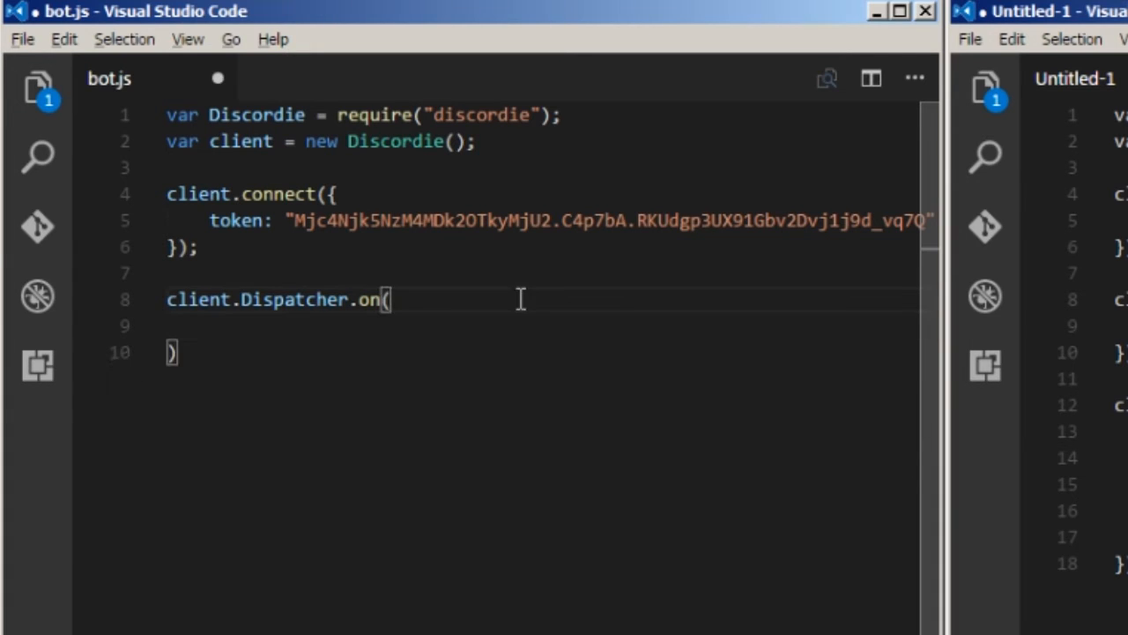
Complete the handler as on("GATEWAY_READY", e => { }); with an empty body
text({)
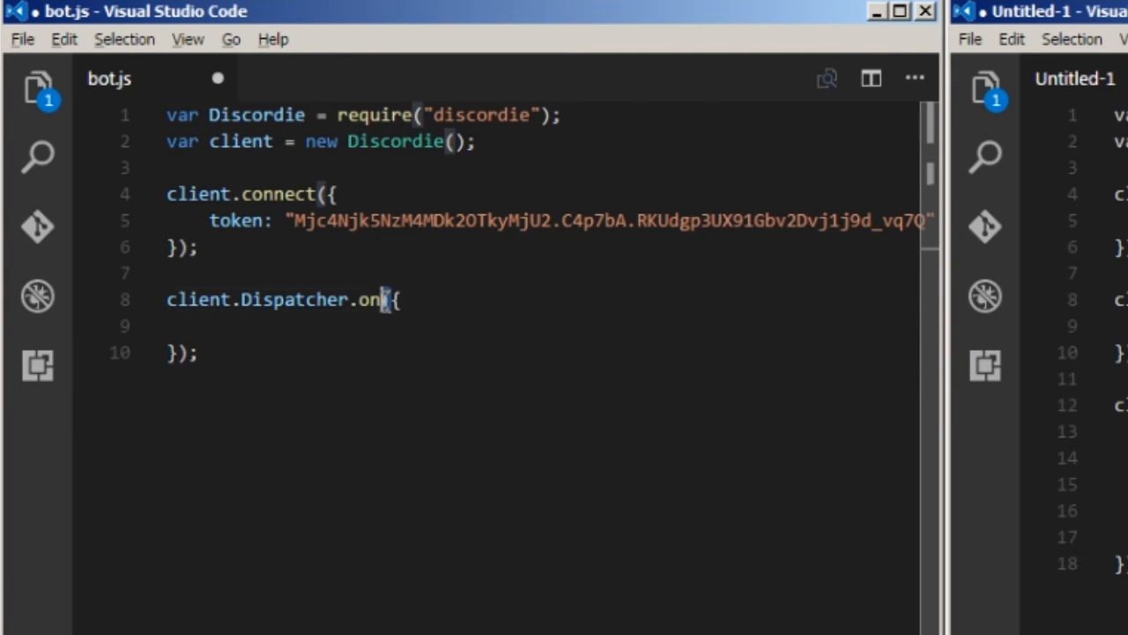
text((")
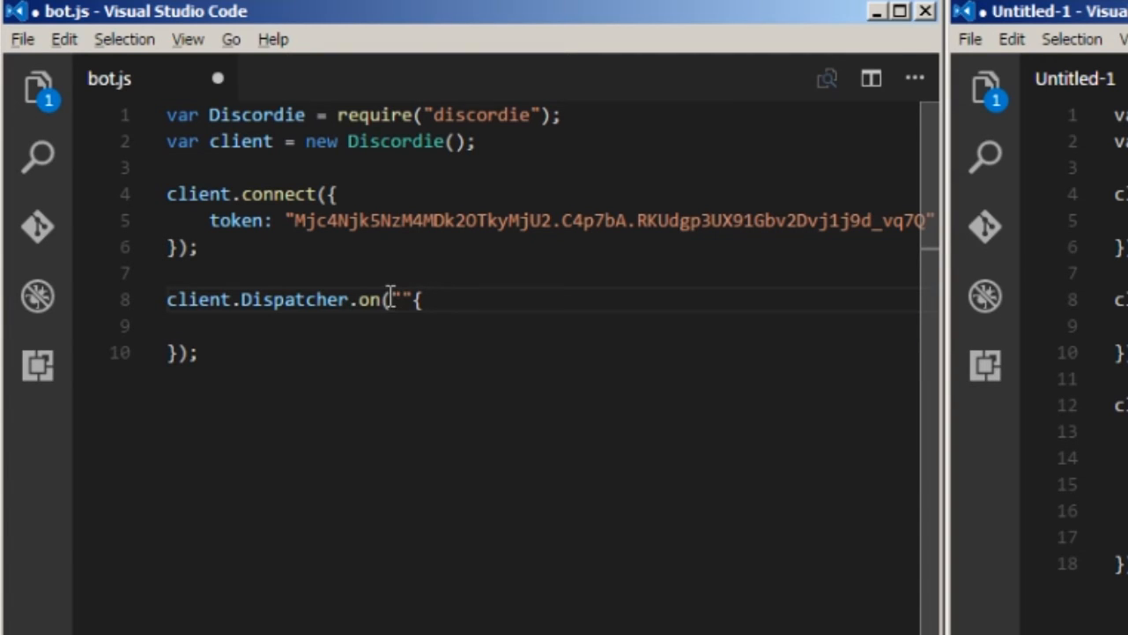
text(GATEWAY)
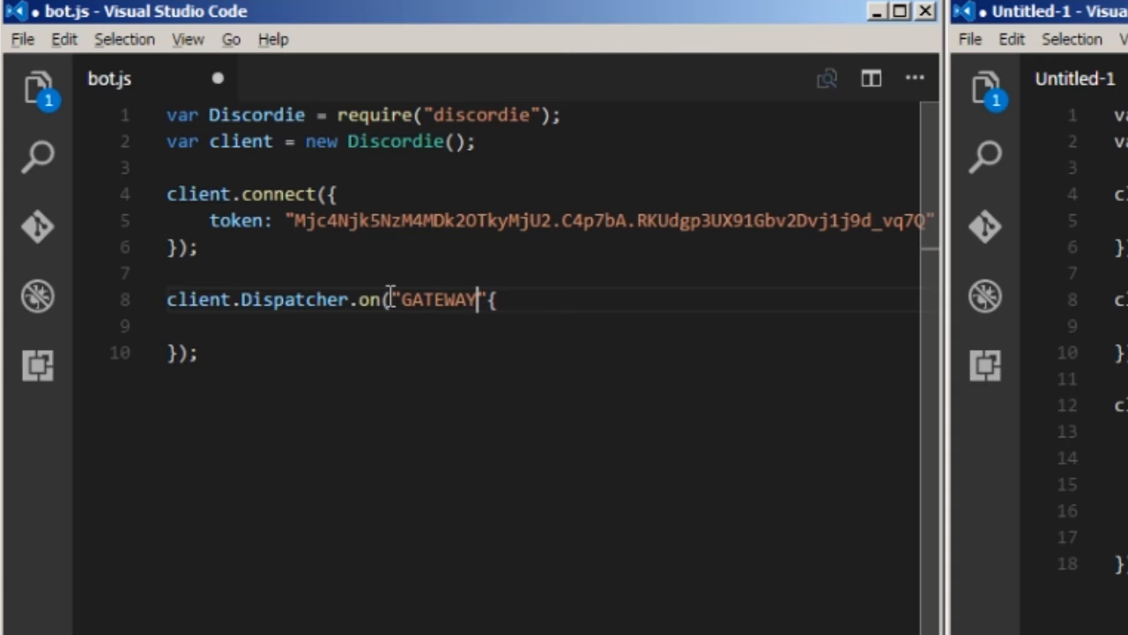
text(_READY",)
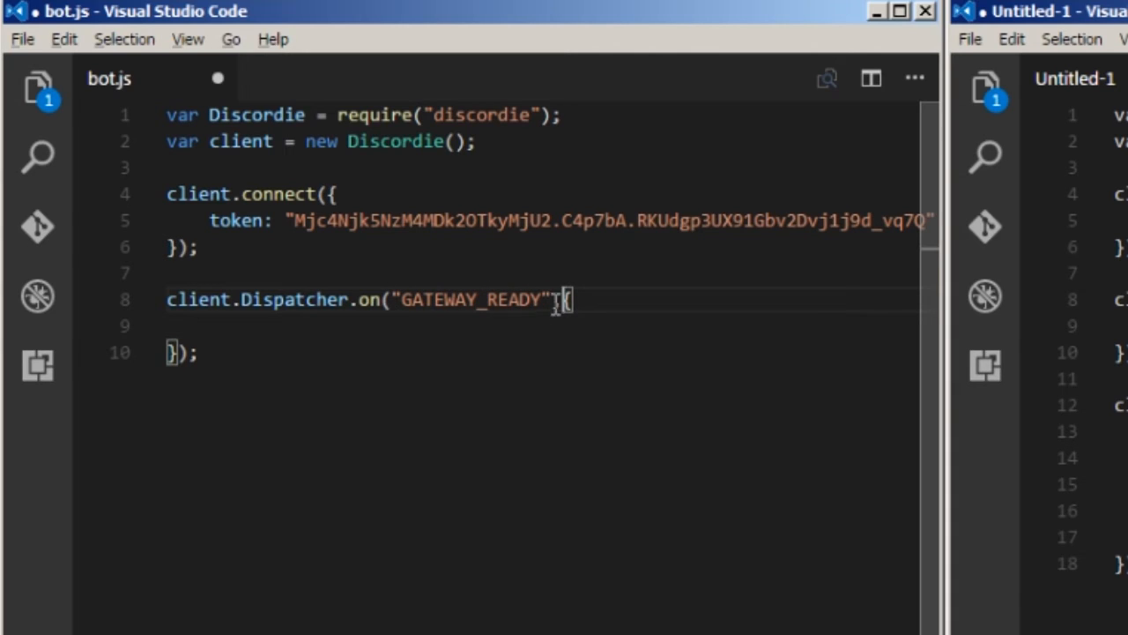
text(,)
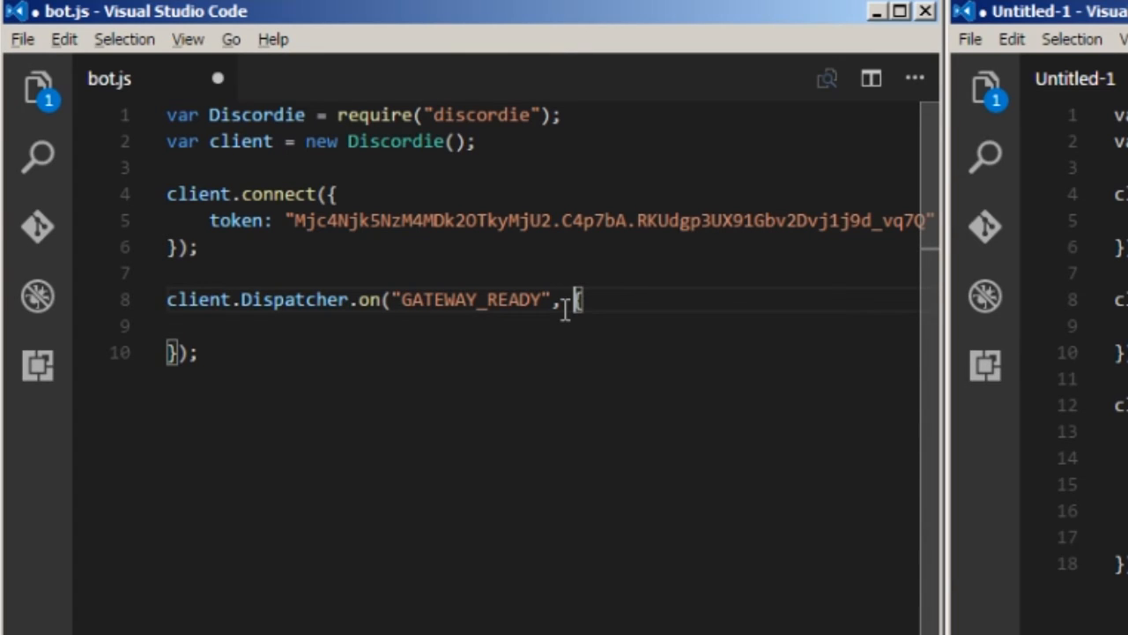
text(e =)
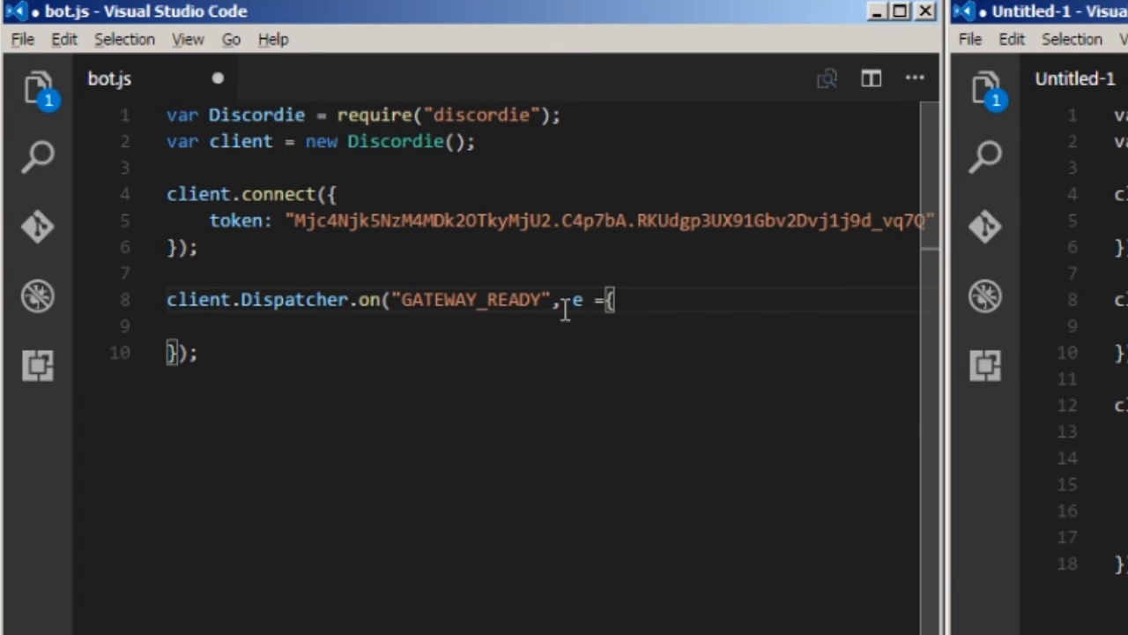
text(>)
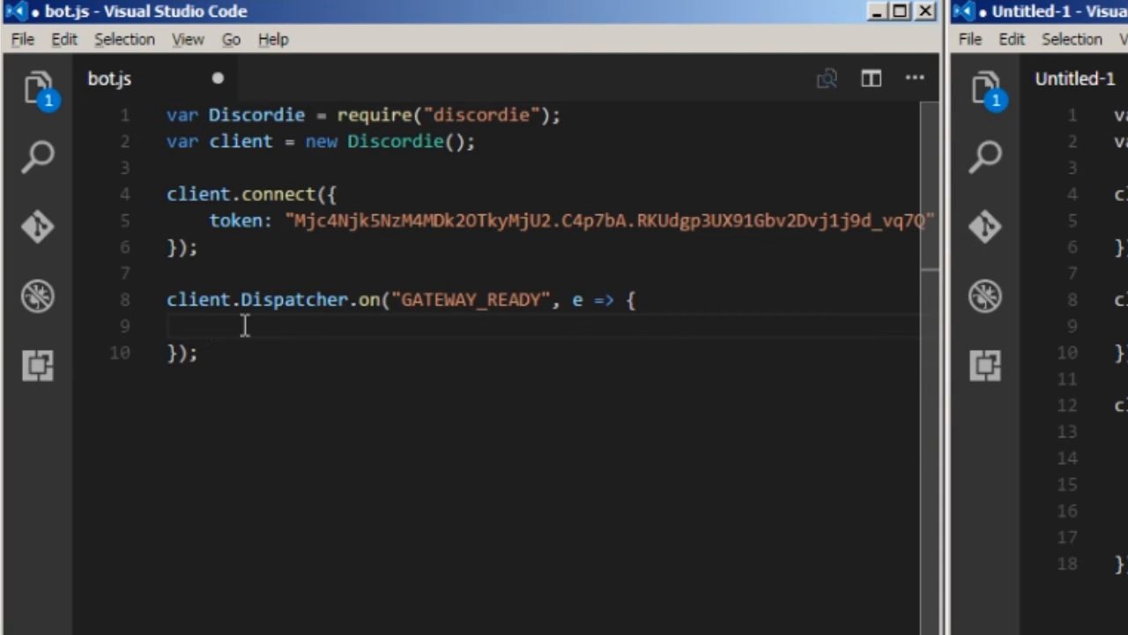
Make the handler log "Username: " + client.User.username via console.log
text(console.log();)
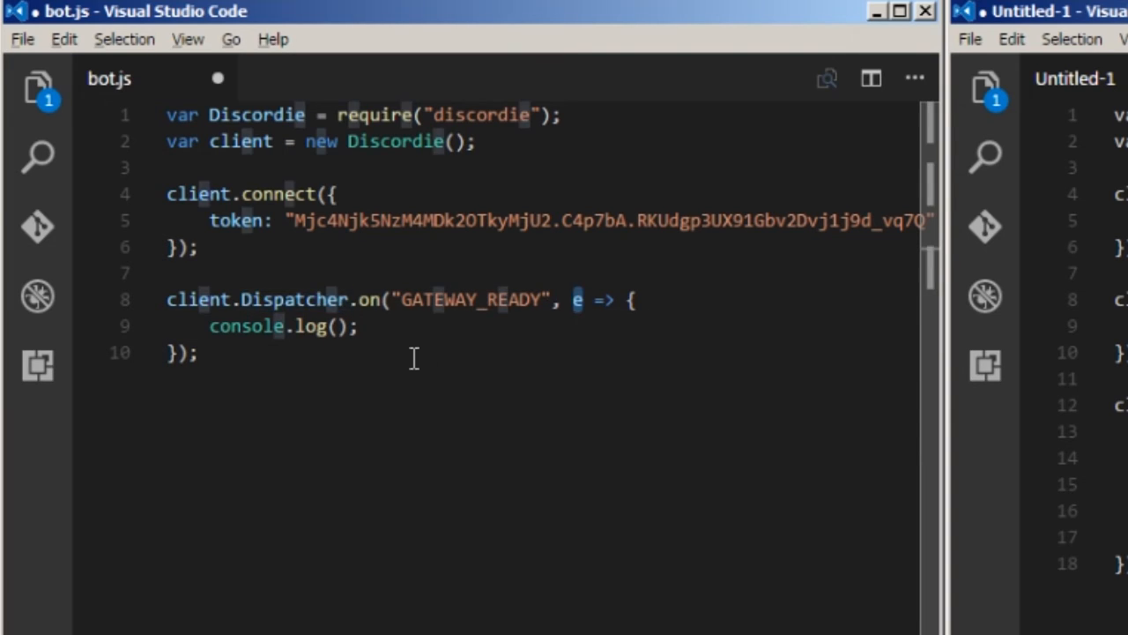
double_click(326, 299)
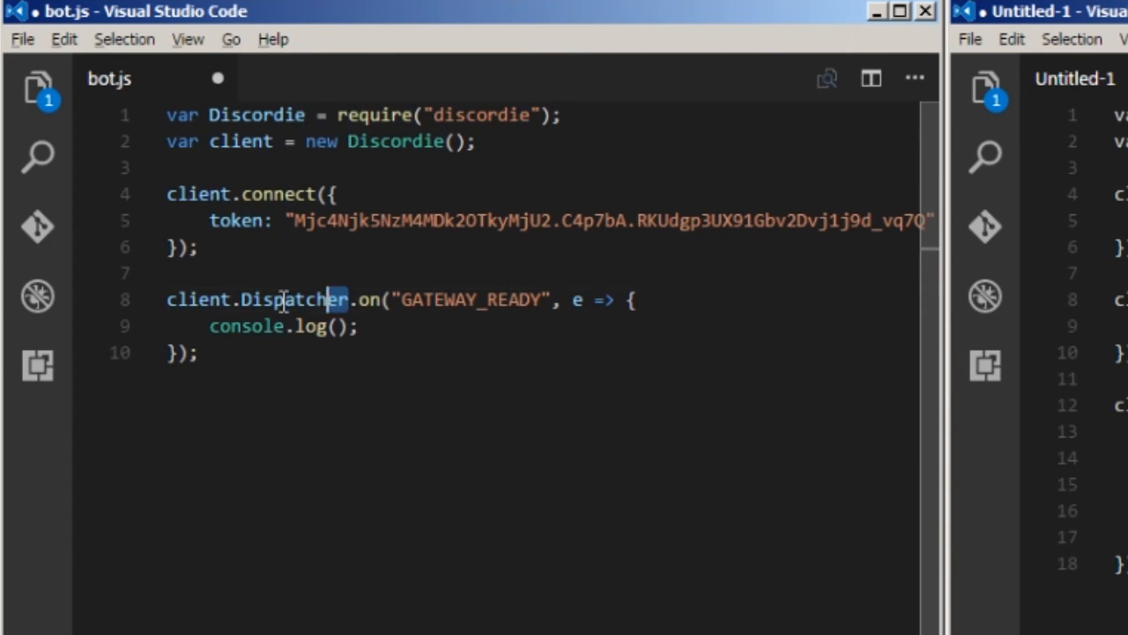
double_click(296, 300)
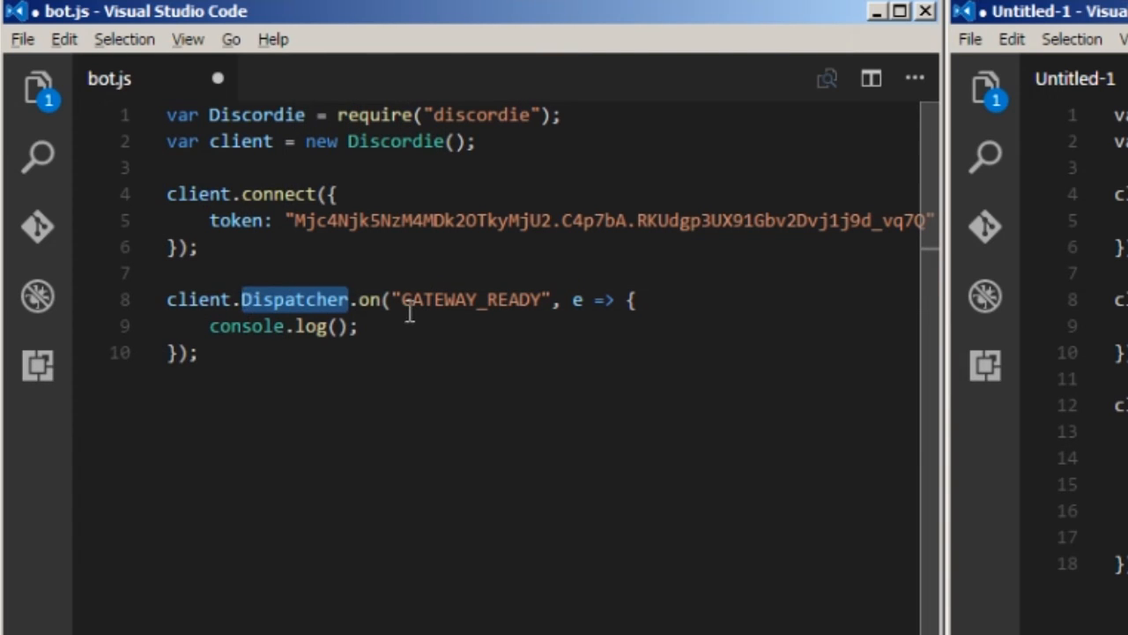
double_click(473, 300)
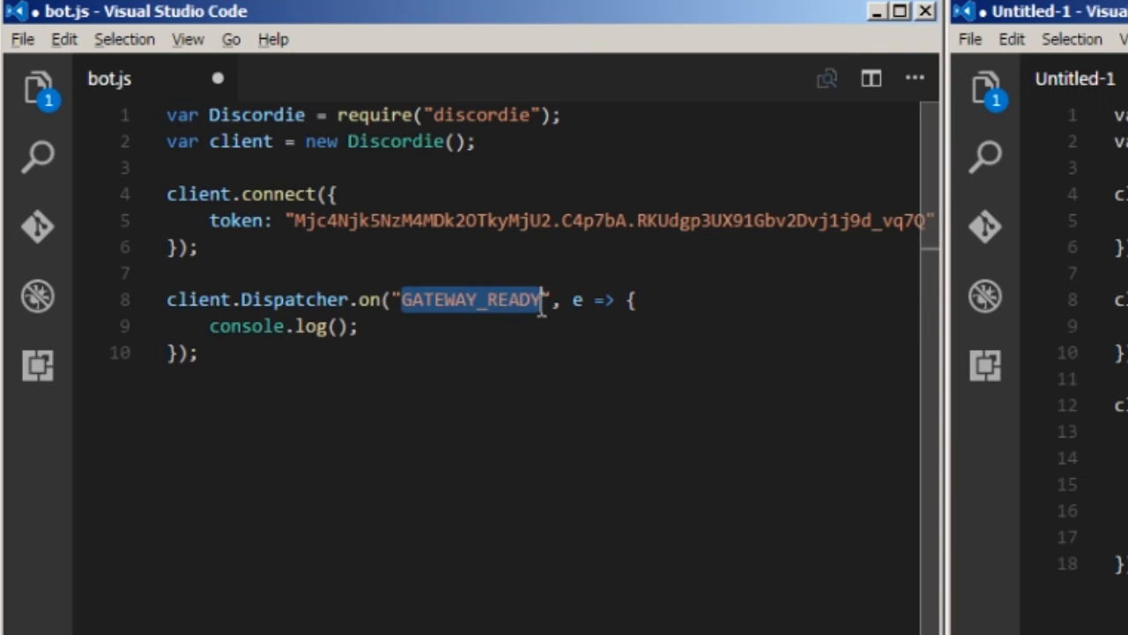
click(338, 324)
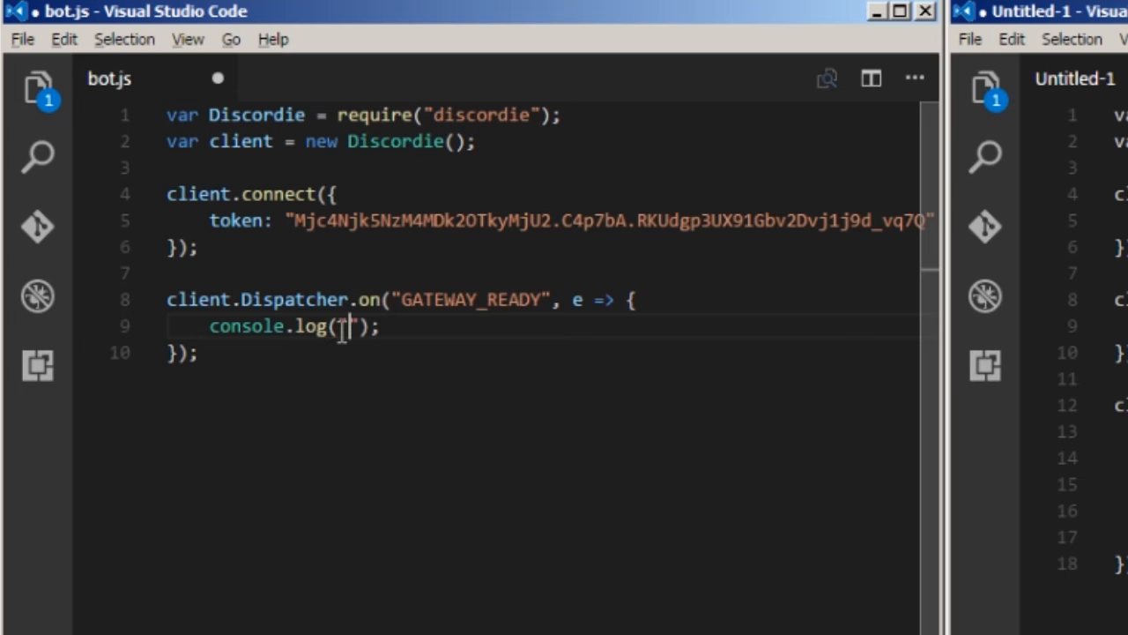
text(Username:)
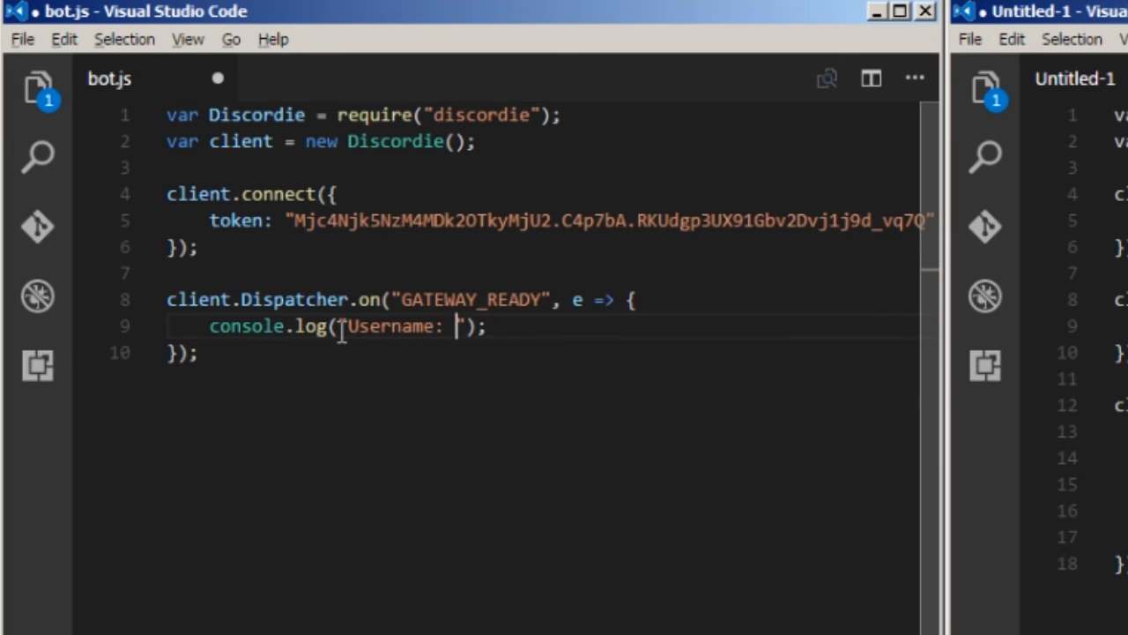
text(+ client.User.username)
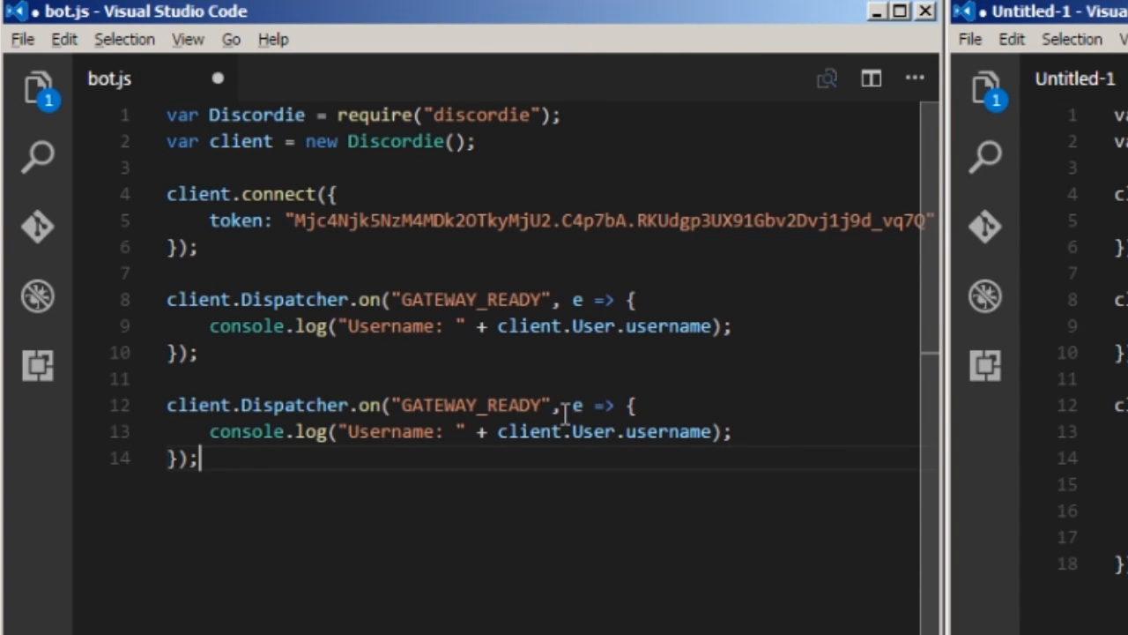
Replace the second handler's event name with MESSAGE_CREATE
key(Delete)
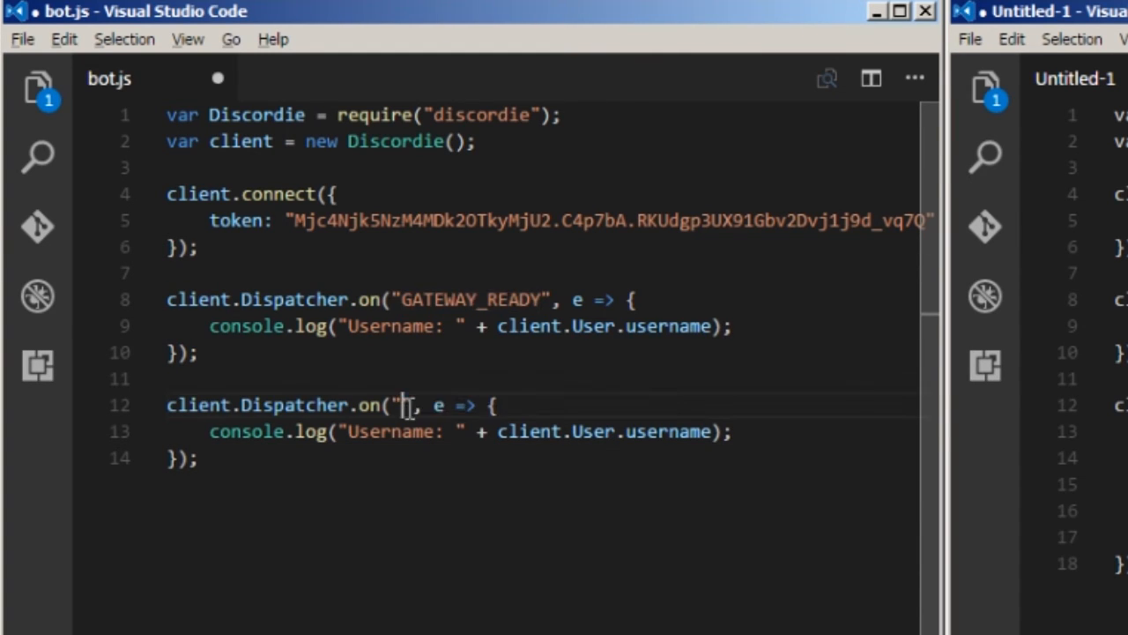
text(MESSA)
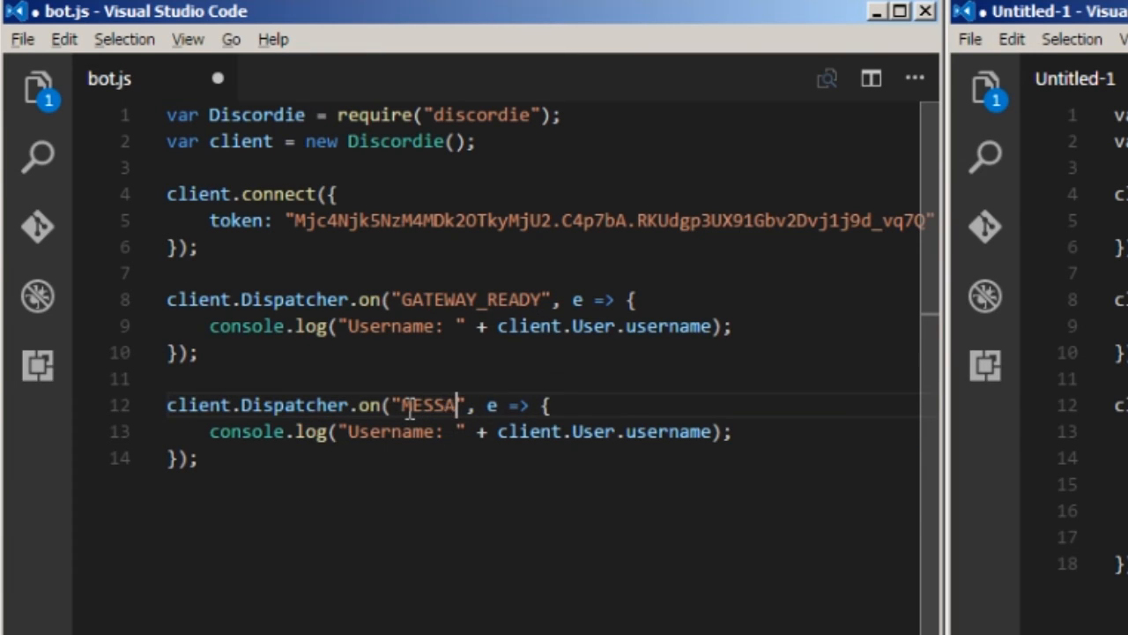
text(GE_CREATE)
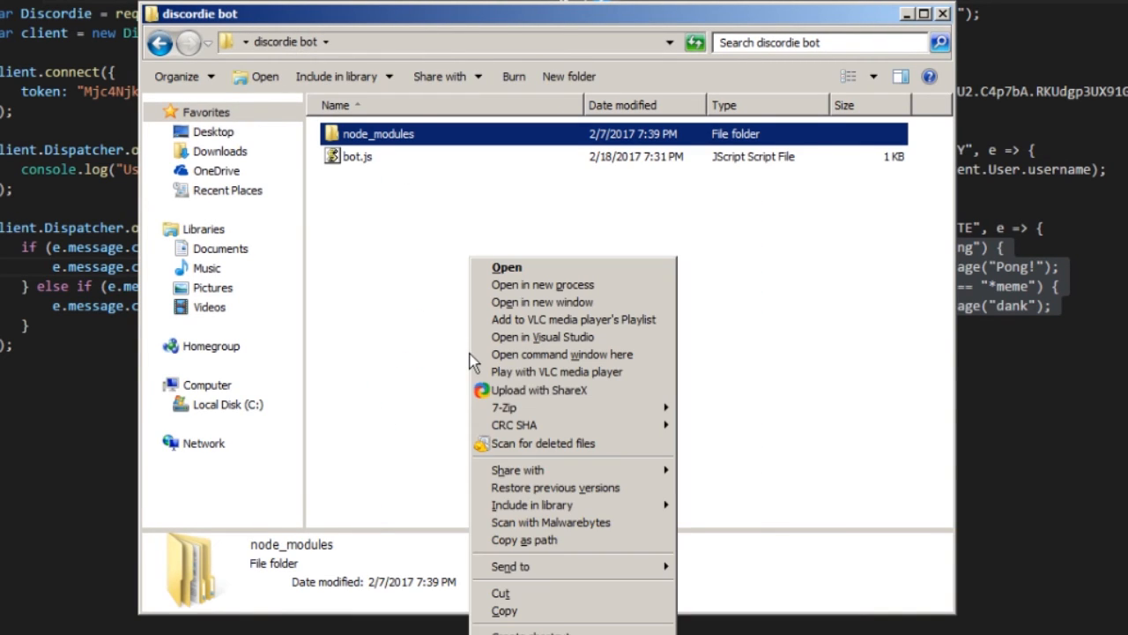
Launch a command prompt in the discordie bot folder via Open command window here
click(368, 423)
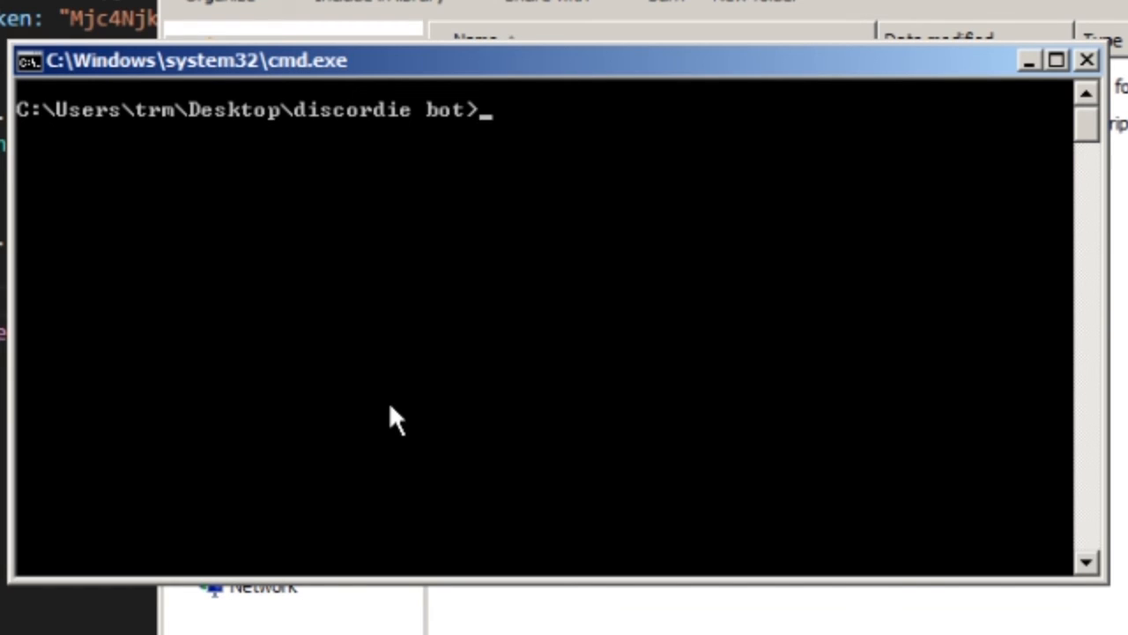
Run node bot to start the bot from the folder
text(node bo)
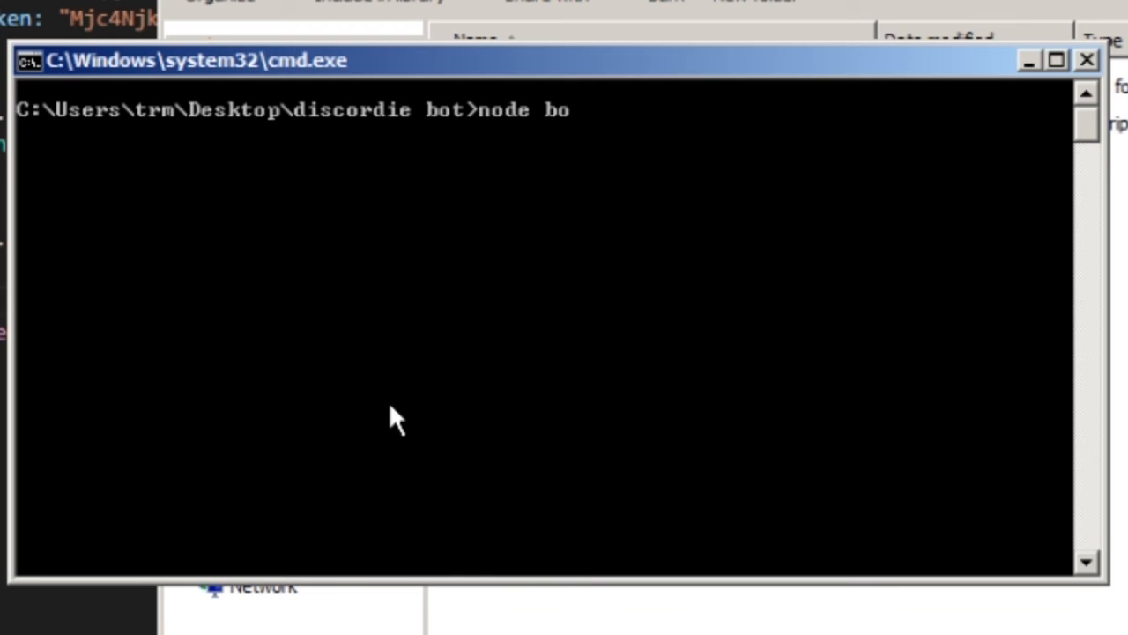
text(t)
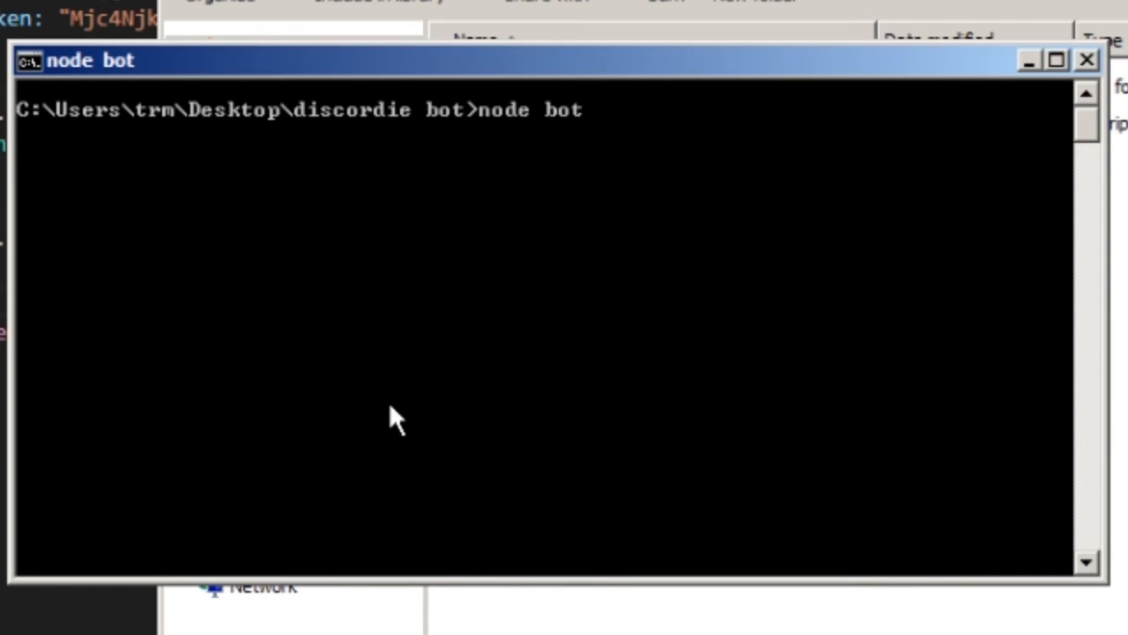
key(enter)
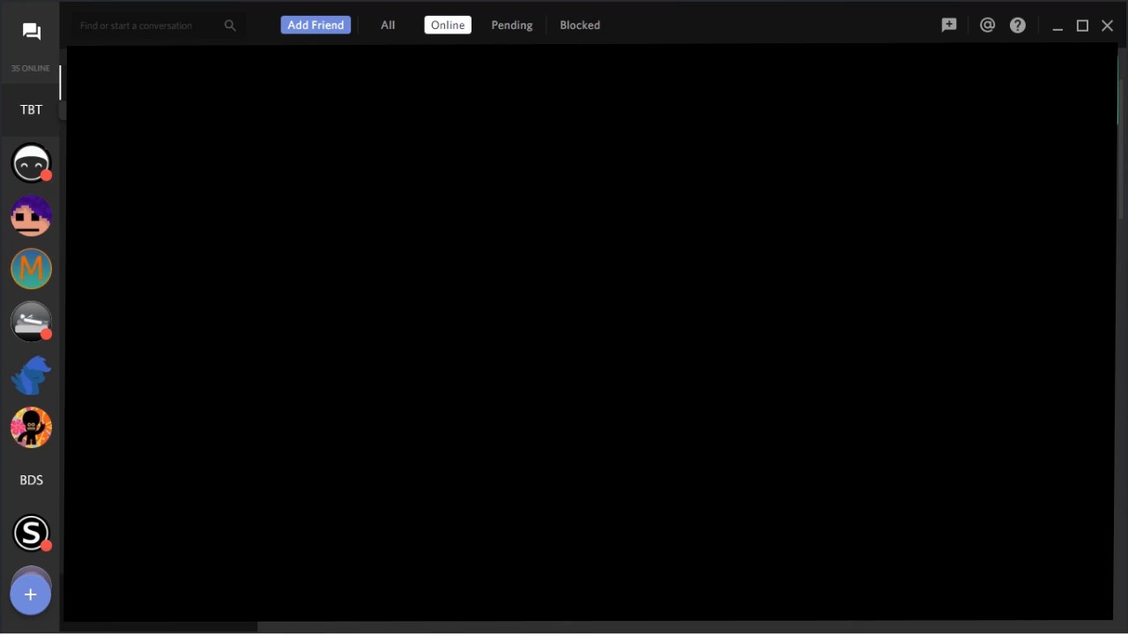
Send *meme in #general of TRM Bot Testing and see the bot's Pong! and dank replies
click(32, 110)
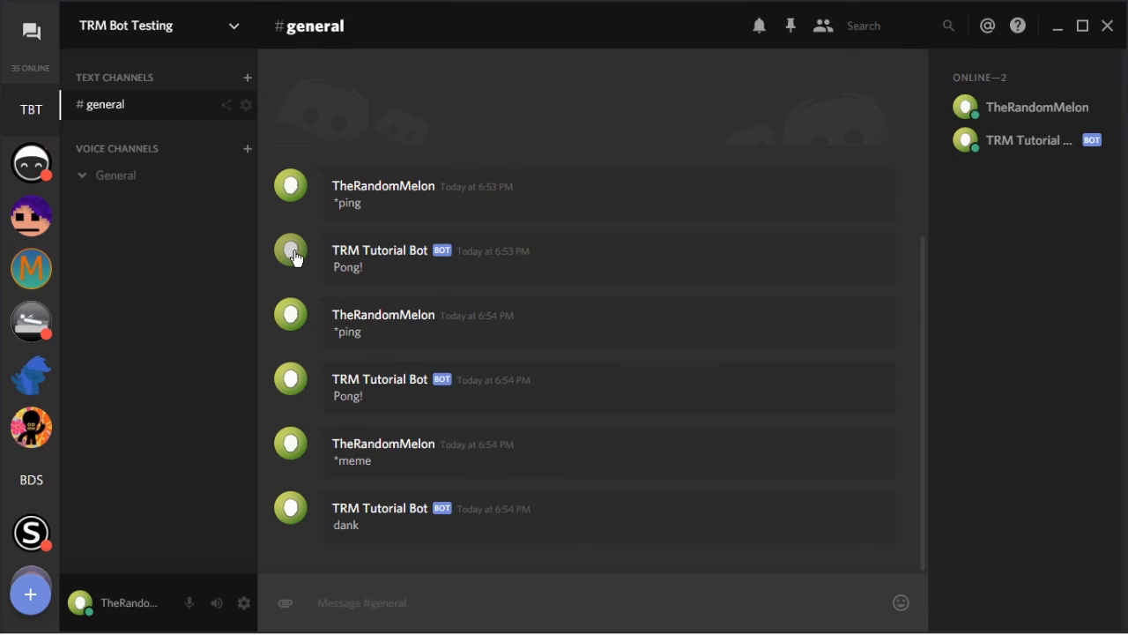
click(291, 250)
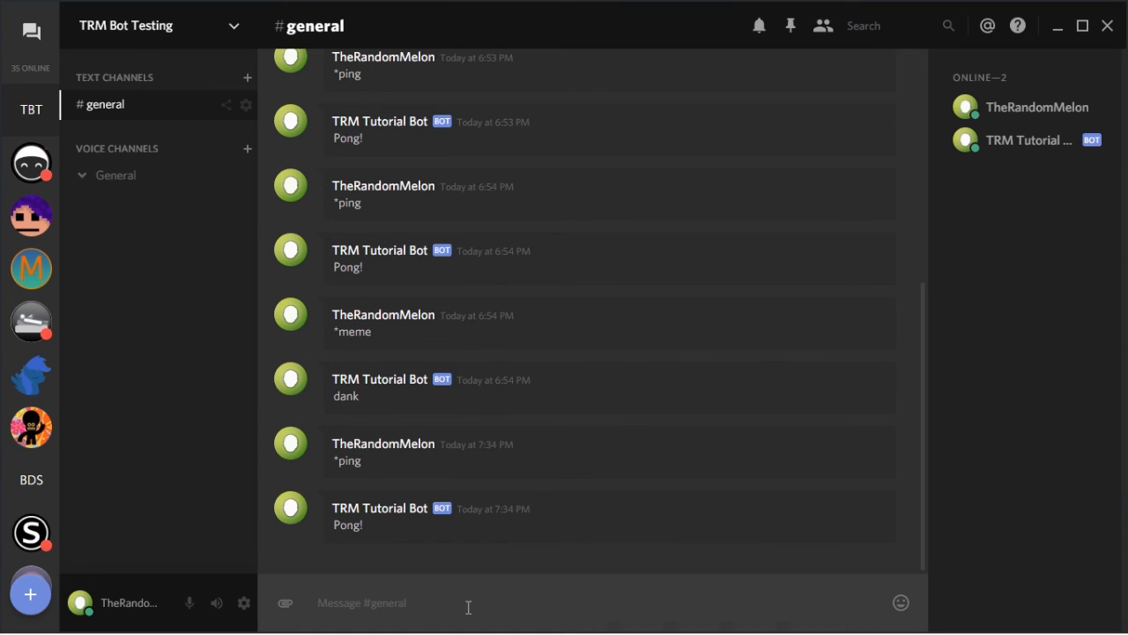
text(*mem)
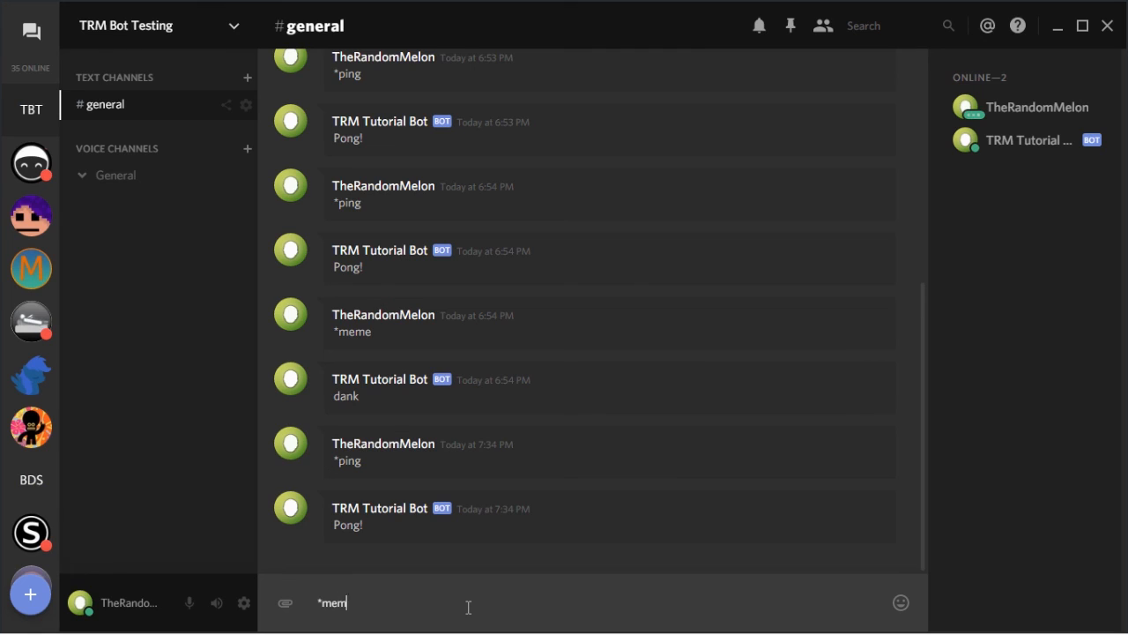
key(Enter)
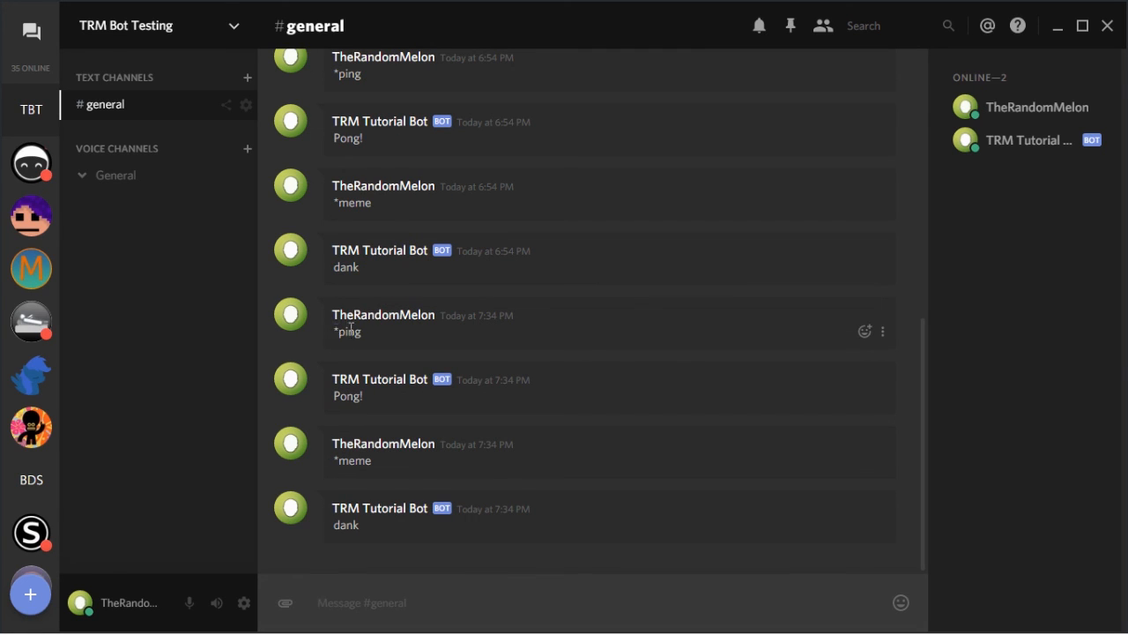
double_click(346, 395)
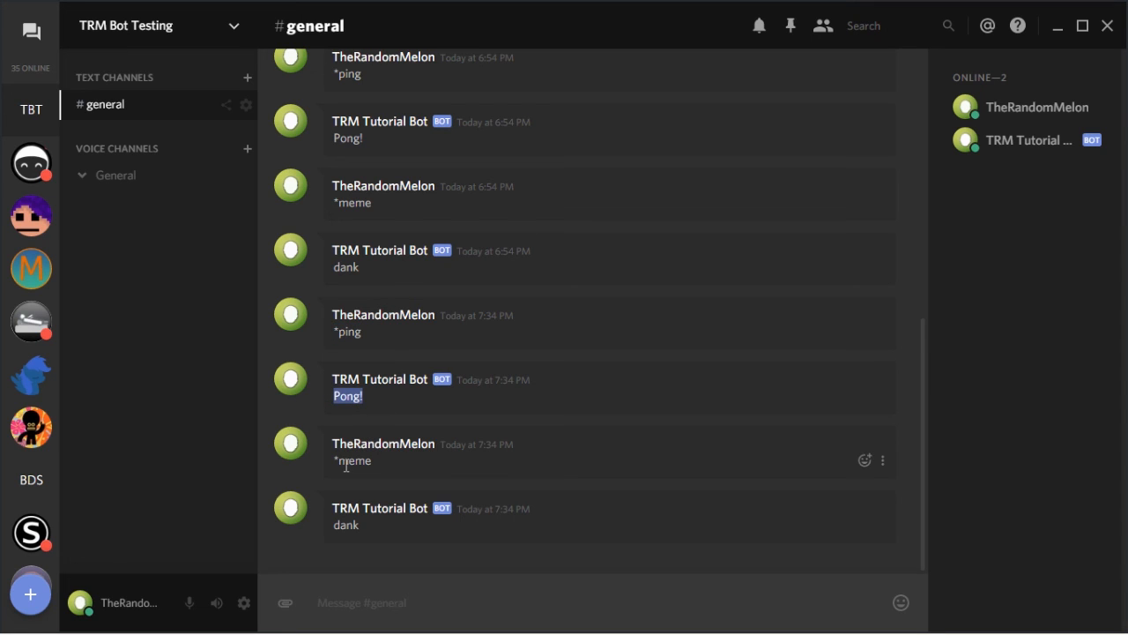